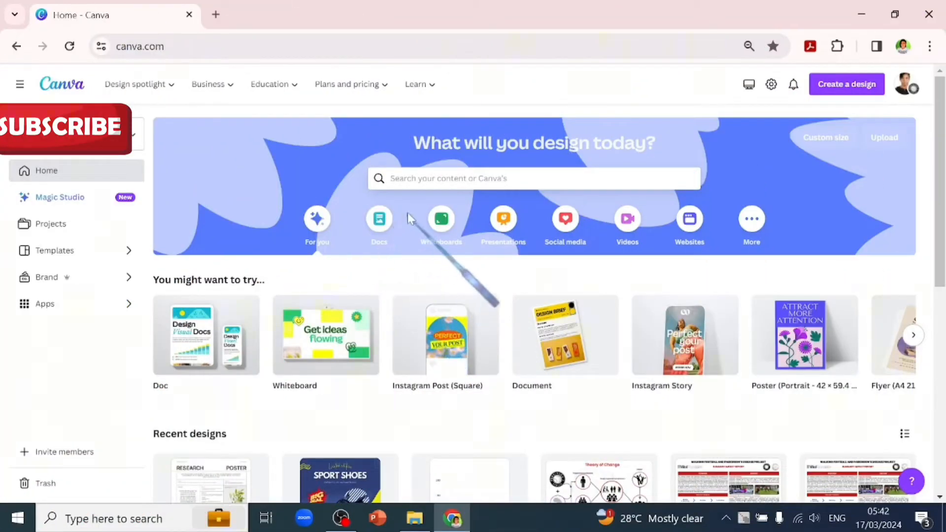
# Search templates for 'generate an academic research poster' and scroll through the poster designs
pyautogui.click(533, 178)
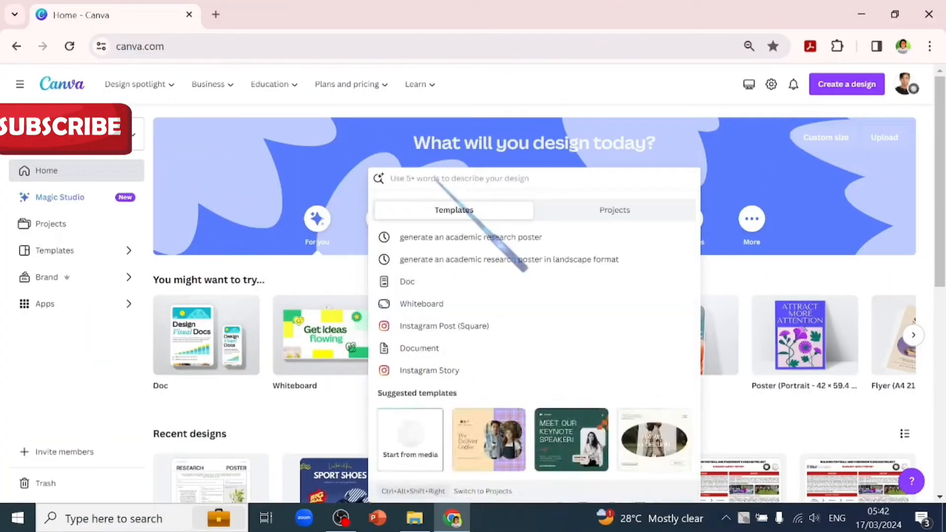
pyautogui.click(470, 237)
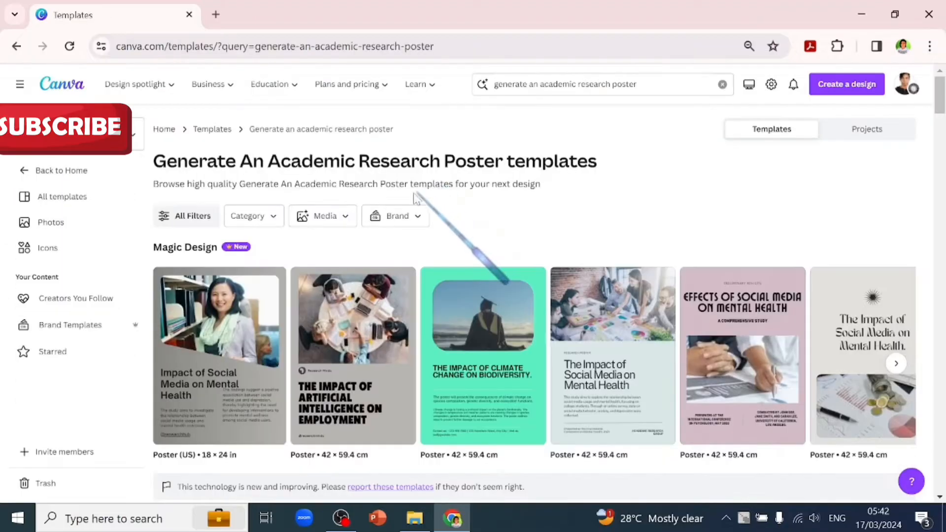
pyautogui.moveTo(692, 400)
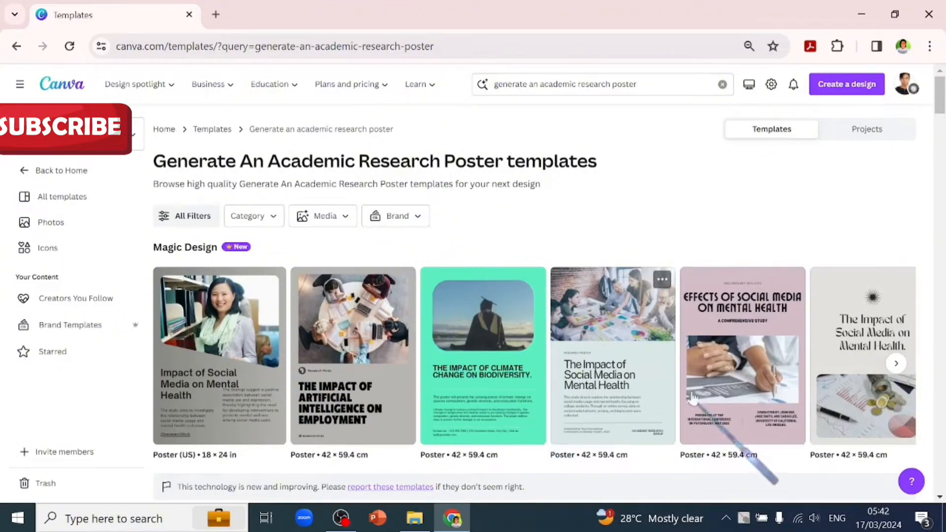
pyautogui.click(896, 363)
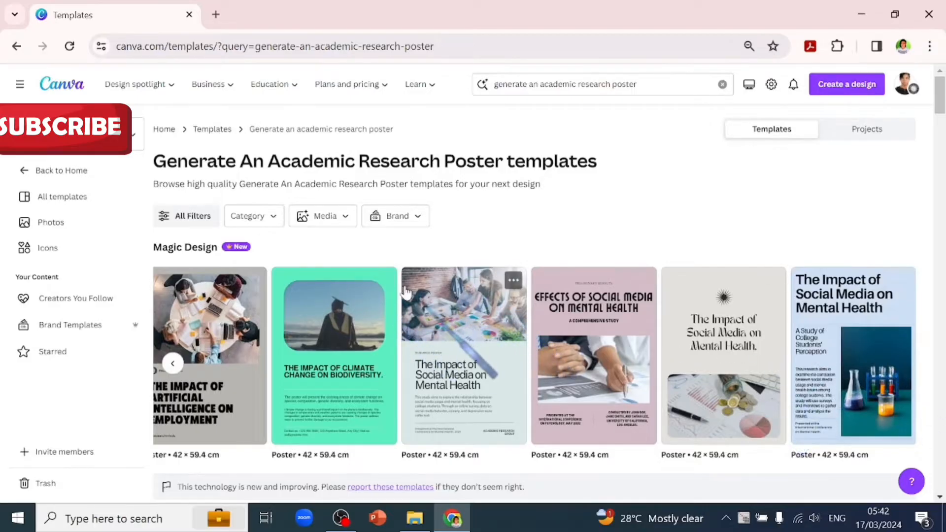
pyautogui.scroll(-3)
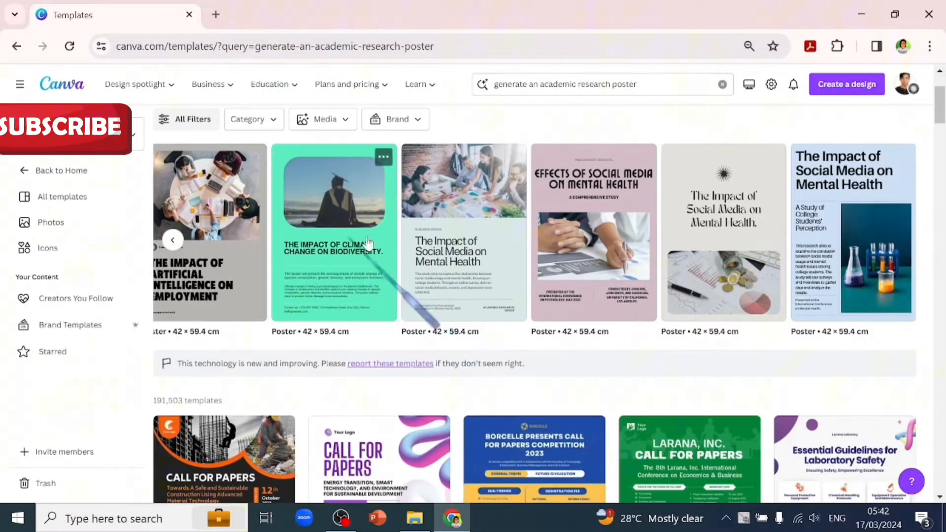
pyautogui.scroll(-3)
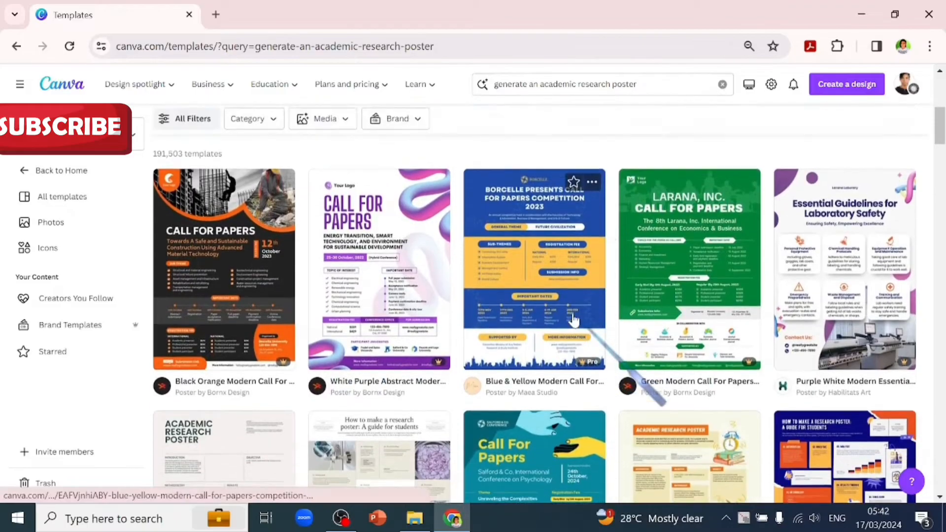
pyautogui.scroll(-3)
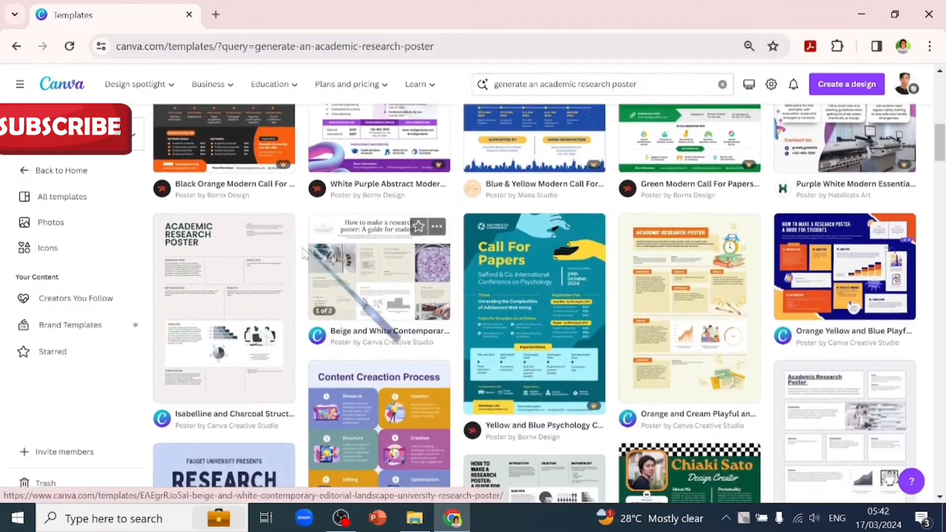
pyautogui.scroll(-3)
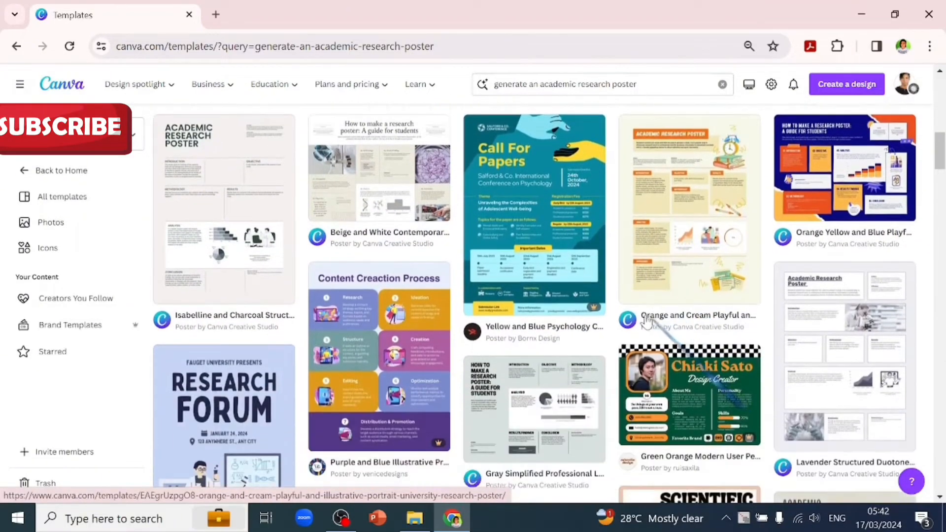
pyautogui.scroll(-3)
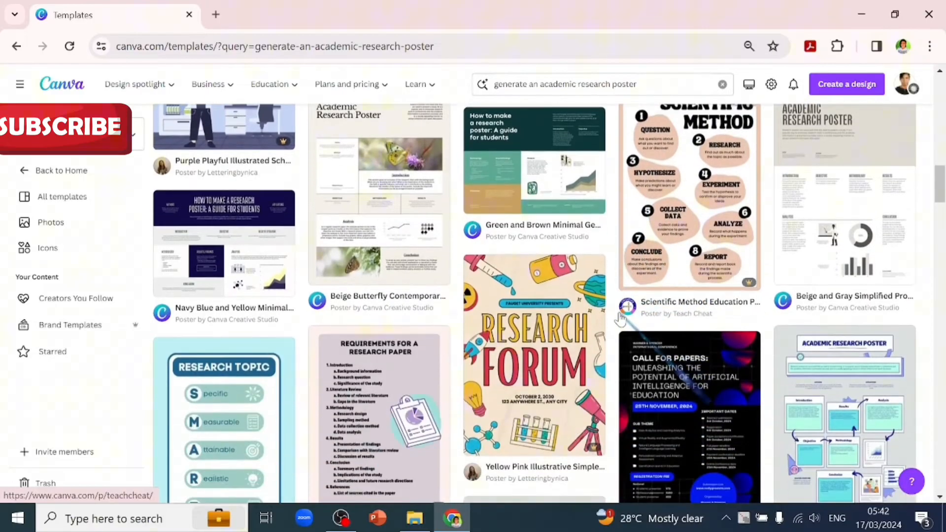
pyautogui.scroll(-3)
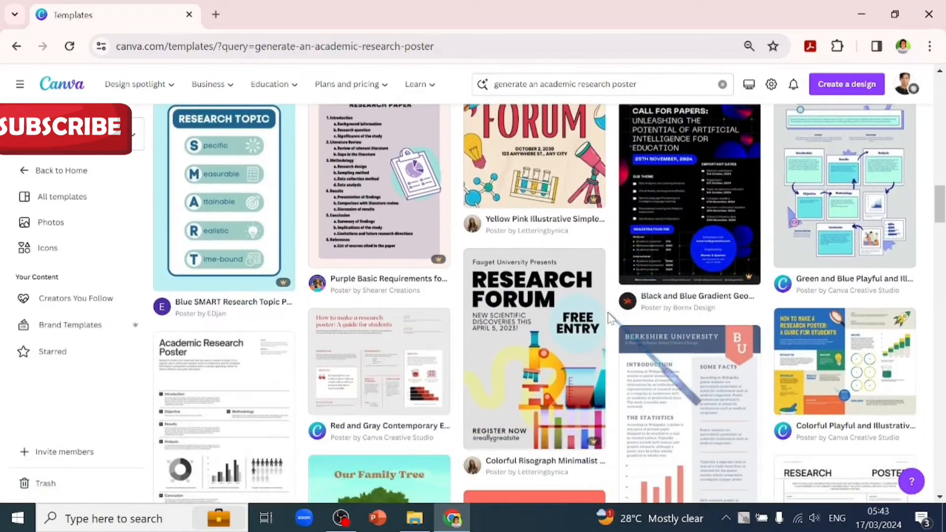
pyautogui.scroll(-3)
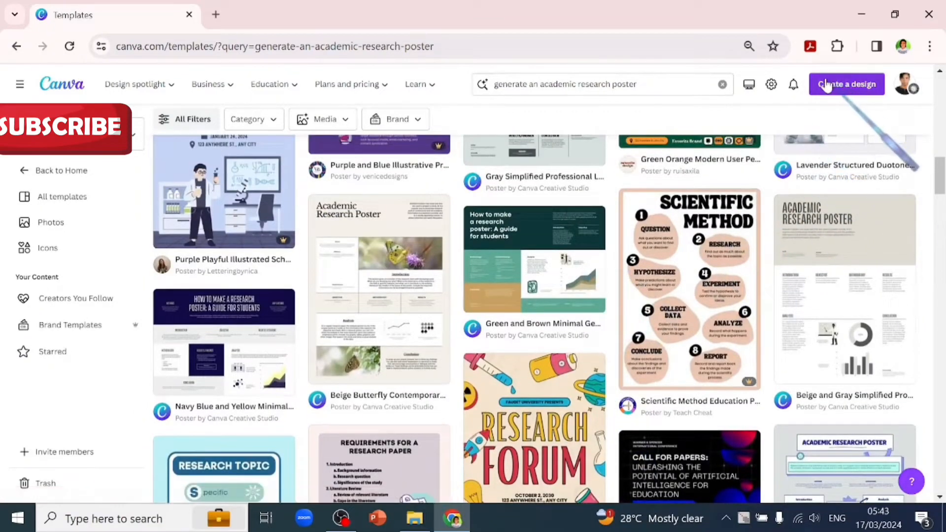
# Create a blank custom-size design of 42 × 56 inches
pyautogui.click(847, 83)
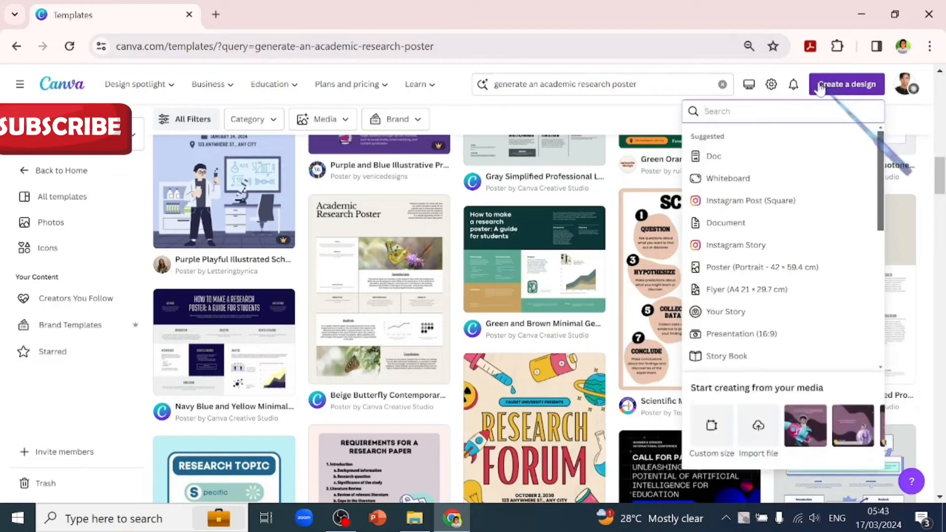
pyautogui.moveTo(715, 457)
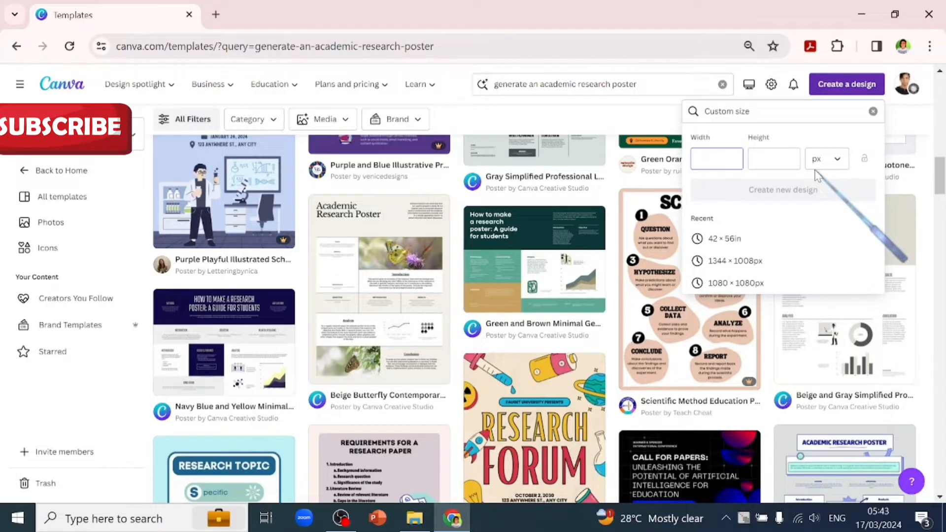
pyautogui.click(826, 159)
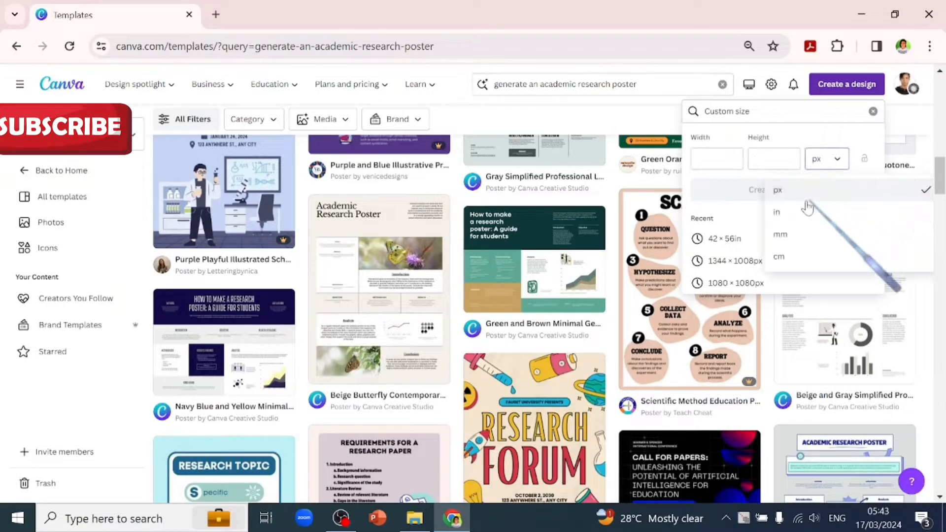
pyautogui.moveTo(796, 217)
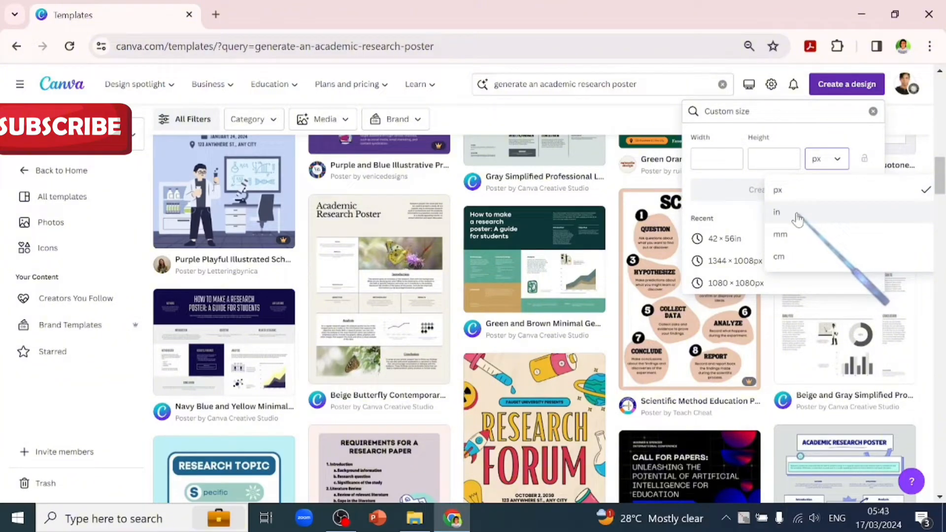
pyautogui.moveTo(780, 246)
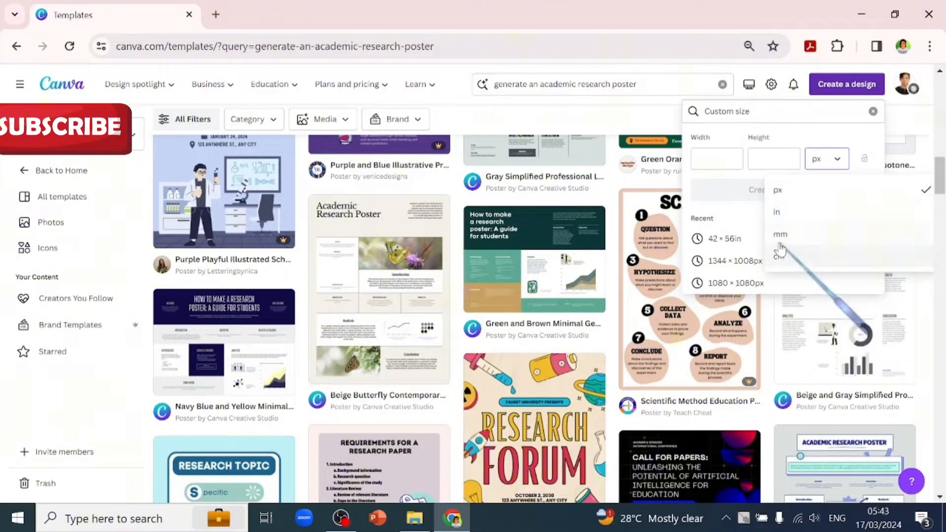
pyautogui.click(777, 212)
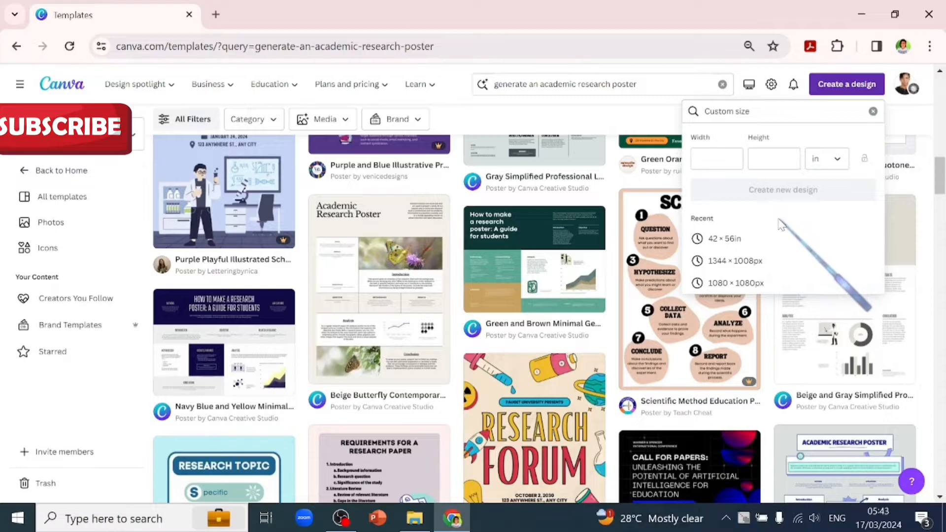
pyautogui.moveTo(779, 230)
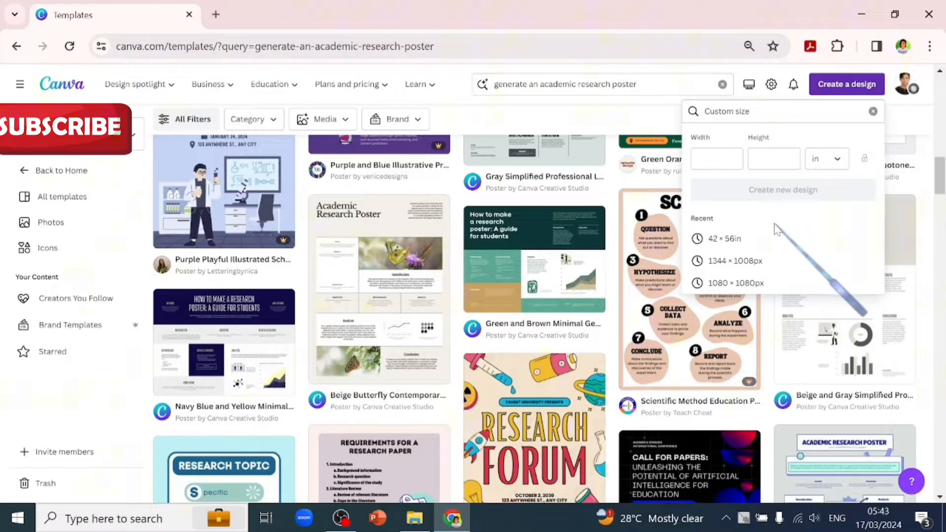
pyautogui.moveTo(774, 234)
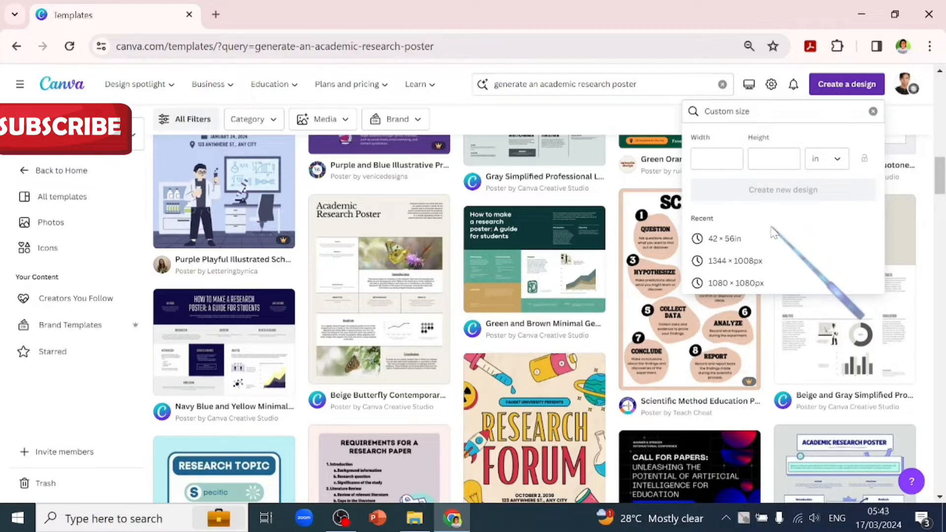
pyautogui.click(716, 159)
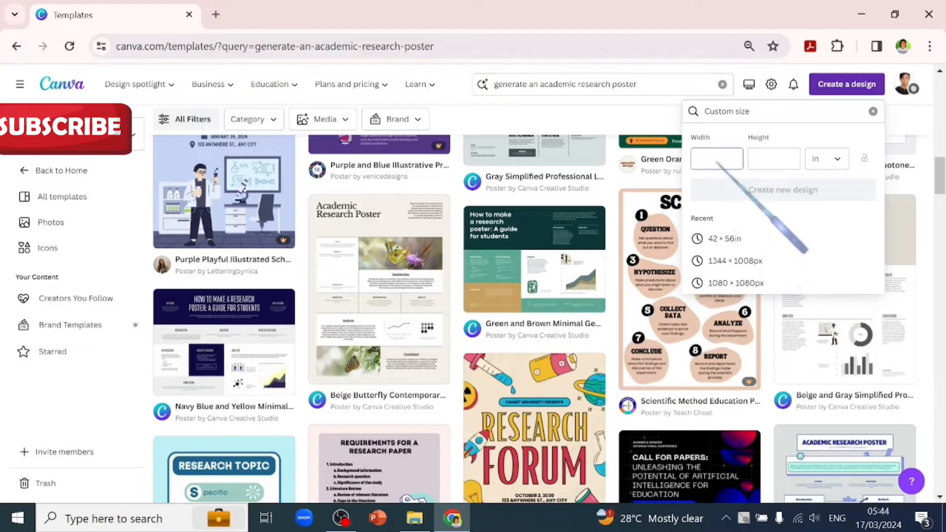
pyautogui.write('42')
pyautogui.click(774, 158)
pyautogui.write('56')
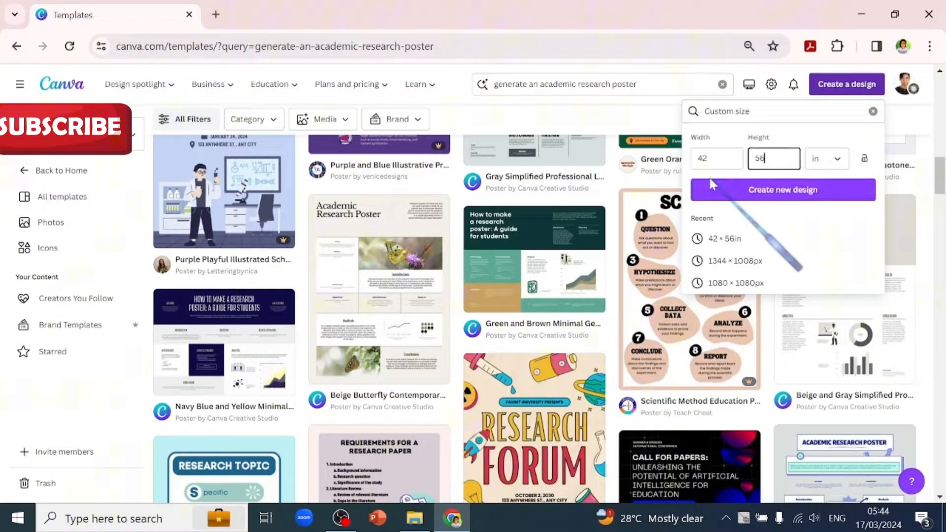
pyautogui.click(782, 190)
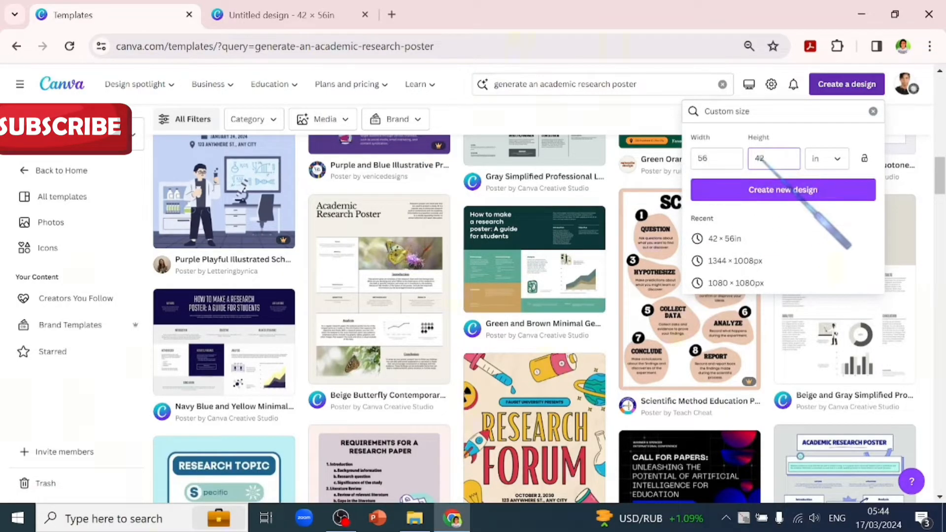
# Create the 56 × 42 inch design and add a Poppins heading 'Academic Research Poster Template'
pyautogui.click(783, 189)
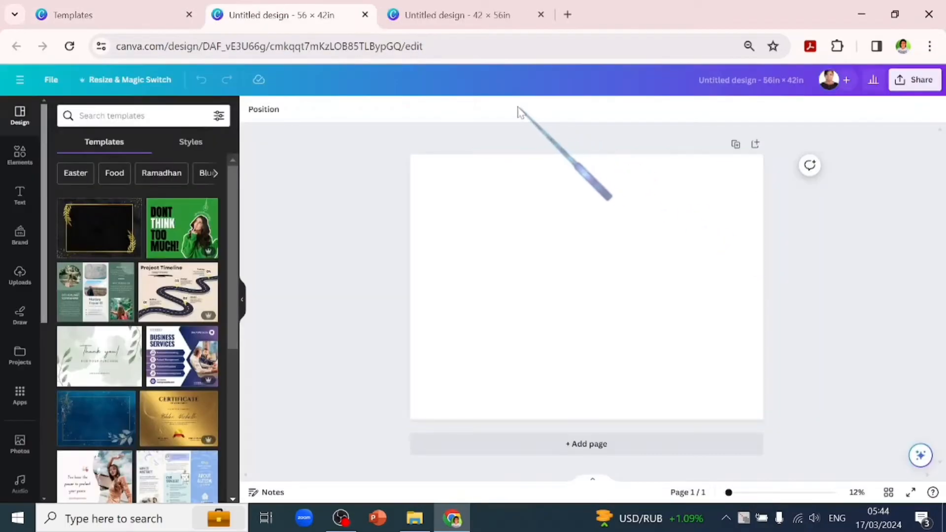
pyautogui.click(19, 195)
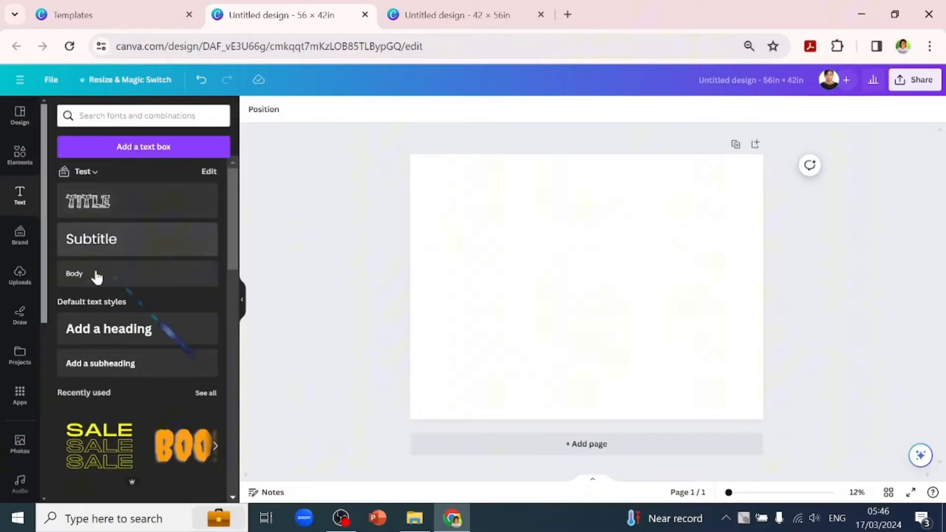
pyautogui.moveTo(109, 329)
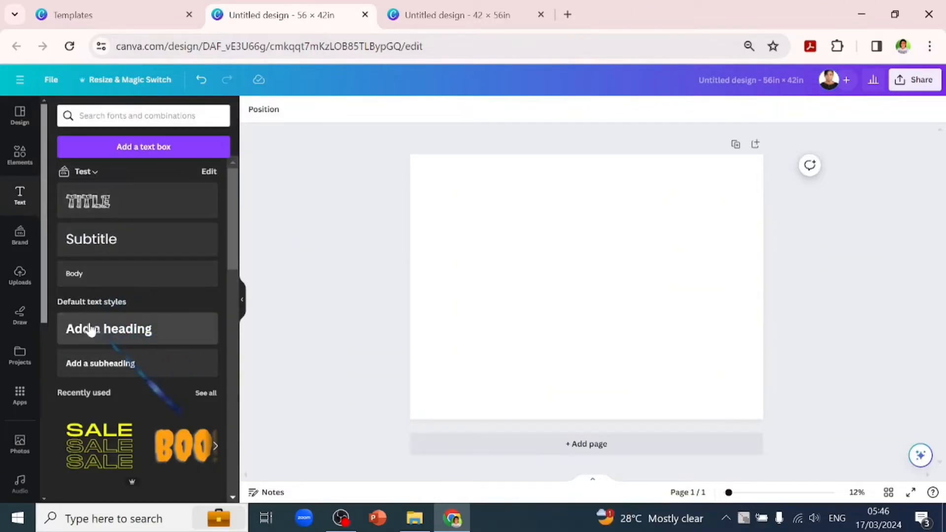
pyautogui.click(108, 328)
pyautogui.write('Academic Research Poster Template')
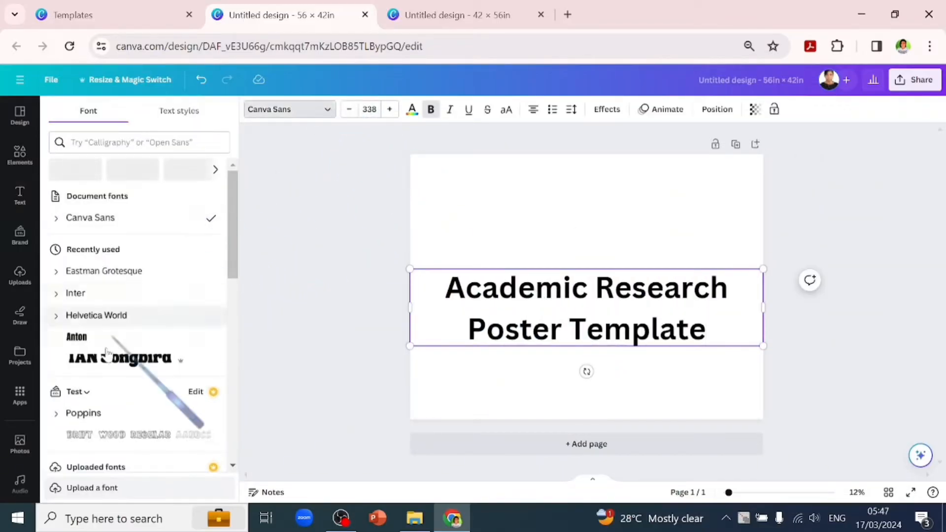
pyautogui.click(84, 413)
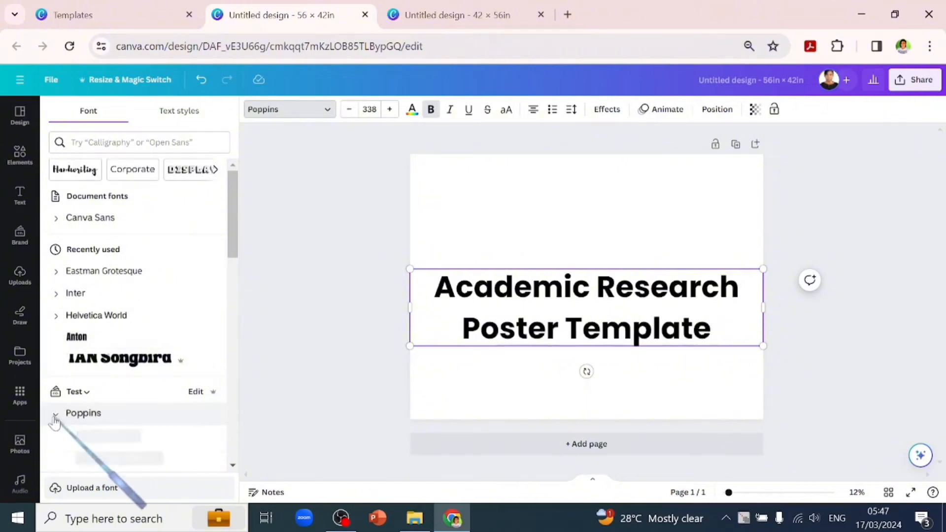
pyautogui.click(55, 420)
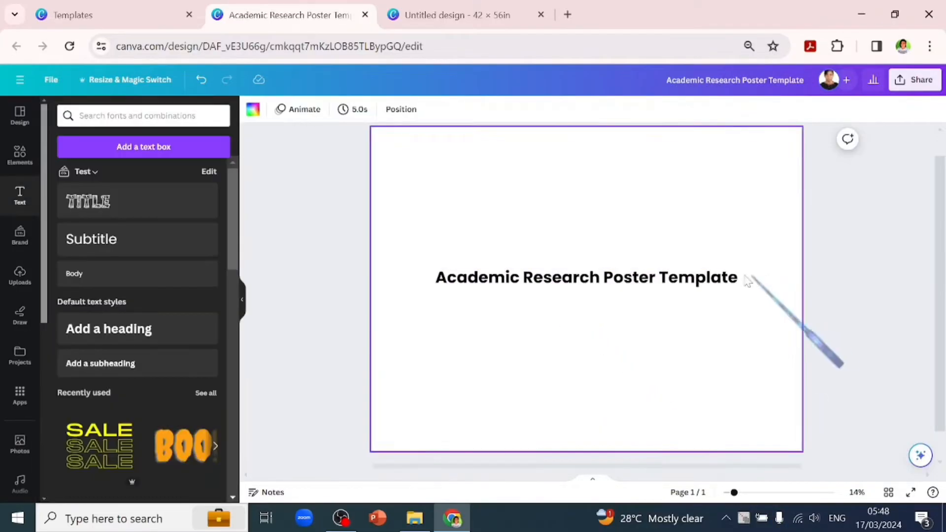
# Duplicate the title as a size-90 Poppins SemiBold Author's Name line, then uppercase the title
pyautogui.click(585, 277)
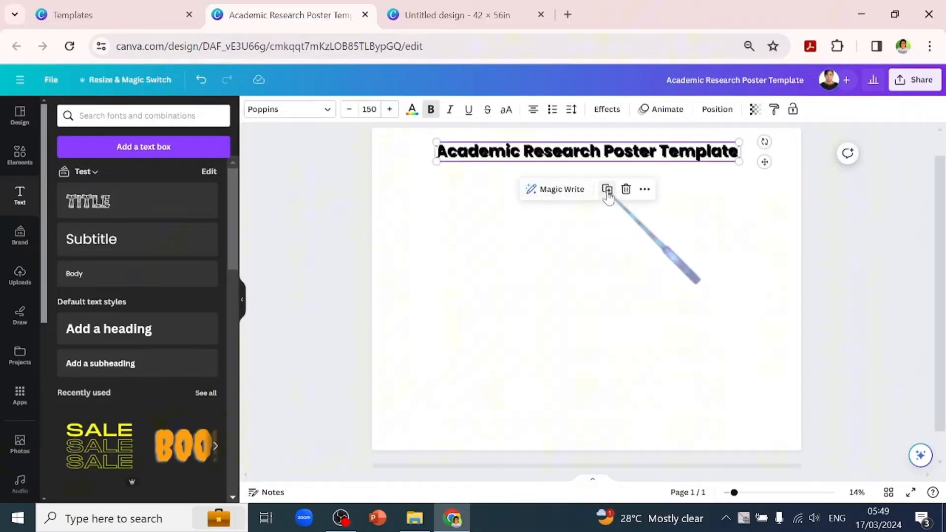
pyautogui.click(607, 189)
pyautogui.write('Author’s Name')
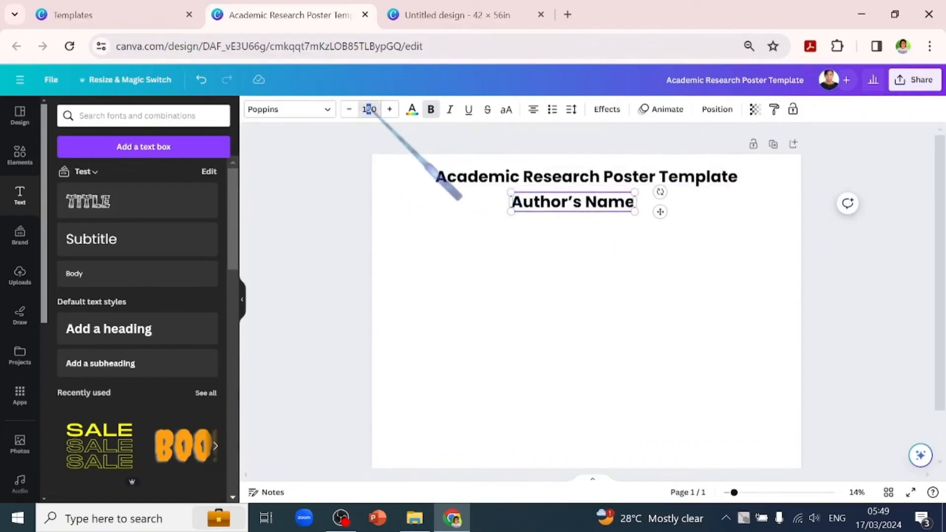
pyautogui.click(368, 109)
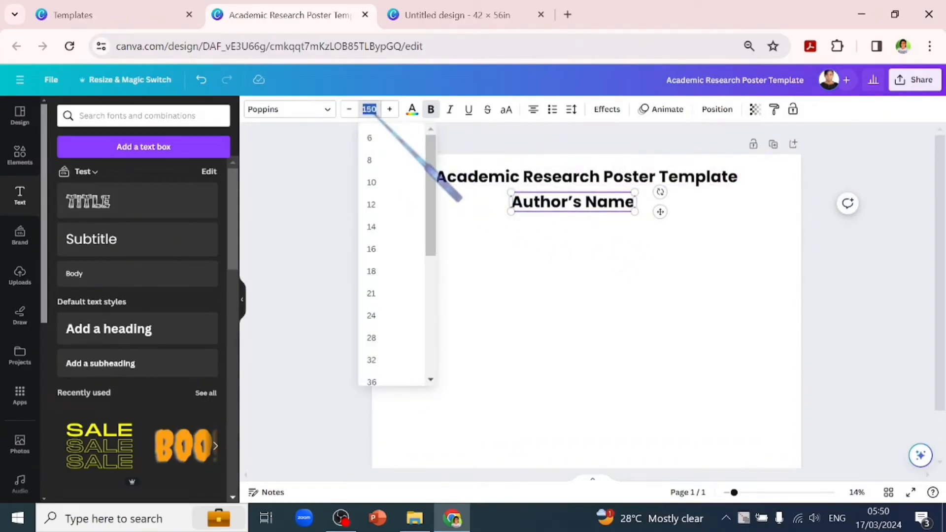
pyautogui.click(349, 109)
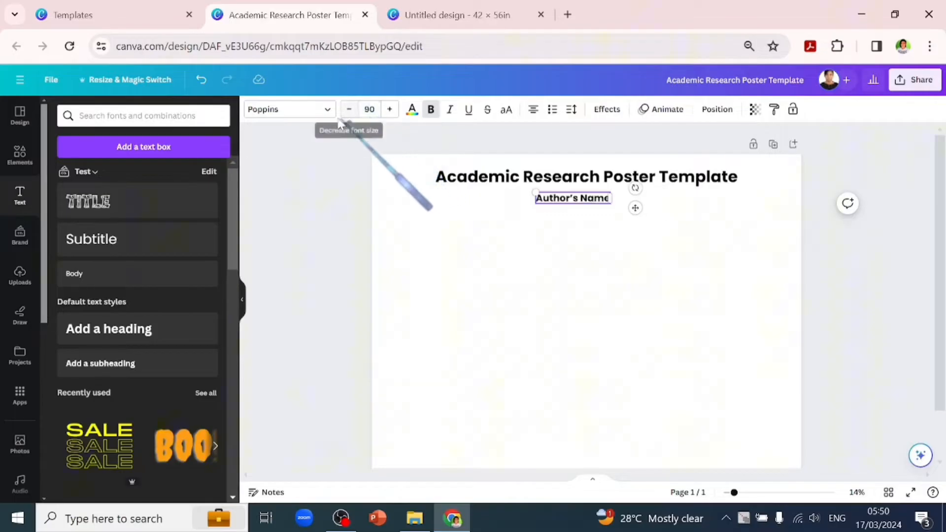
pyautogui.click(290, 110)
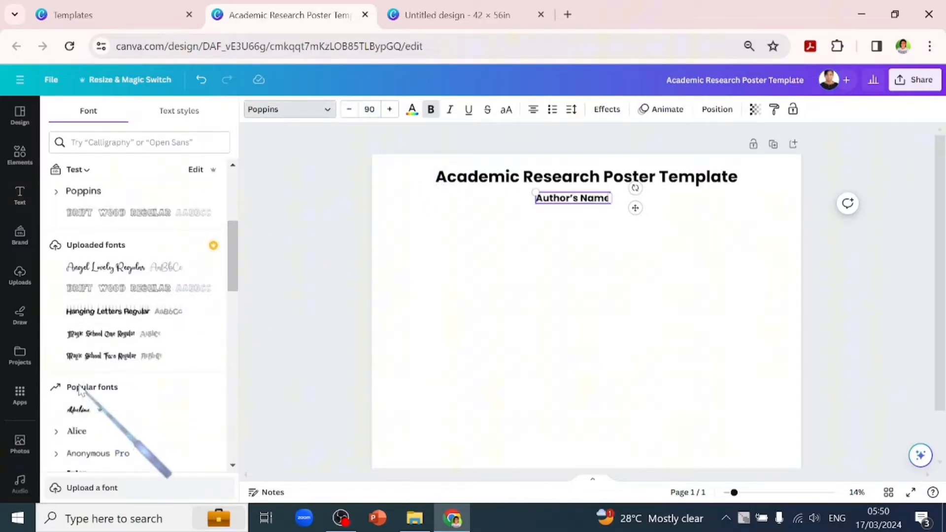
pyautogui.click(83, 191)
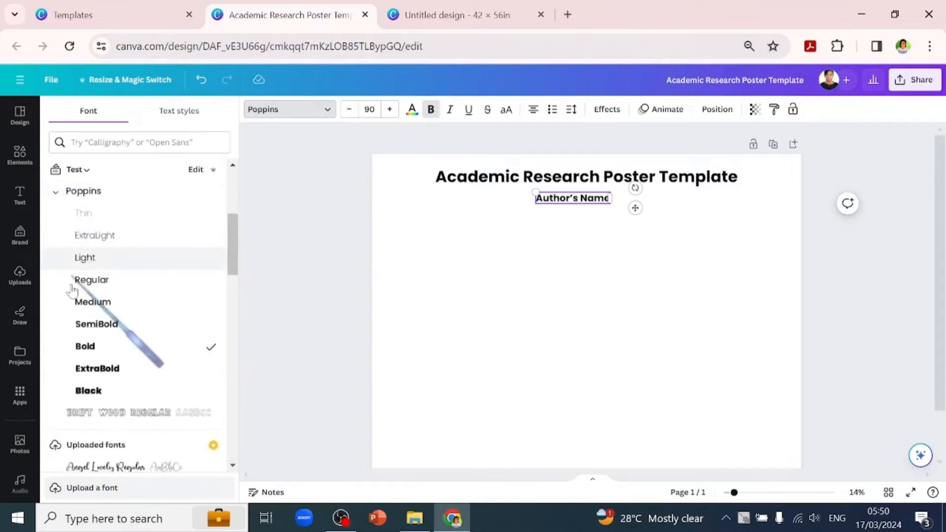
pyautogui.click(96, 325)
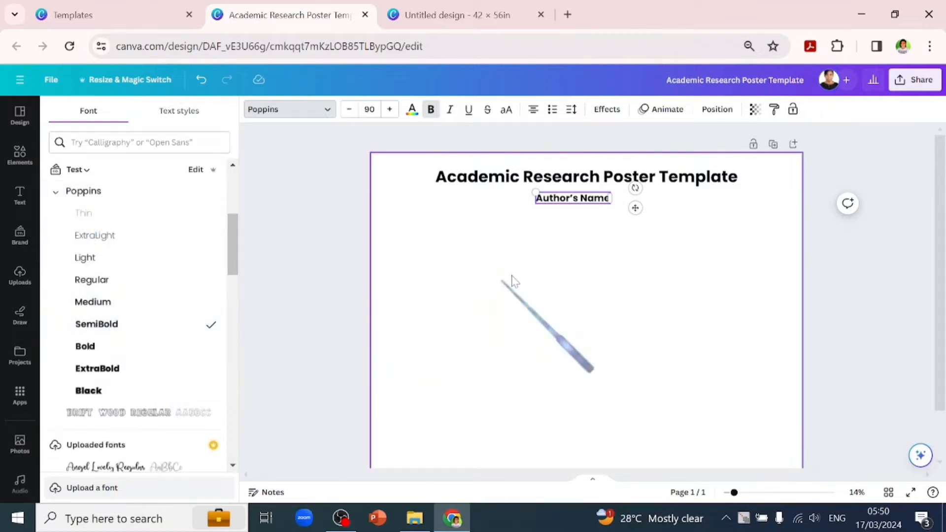
pyautogui.click(585, 176)
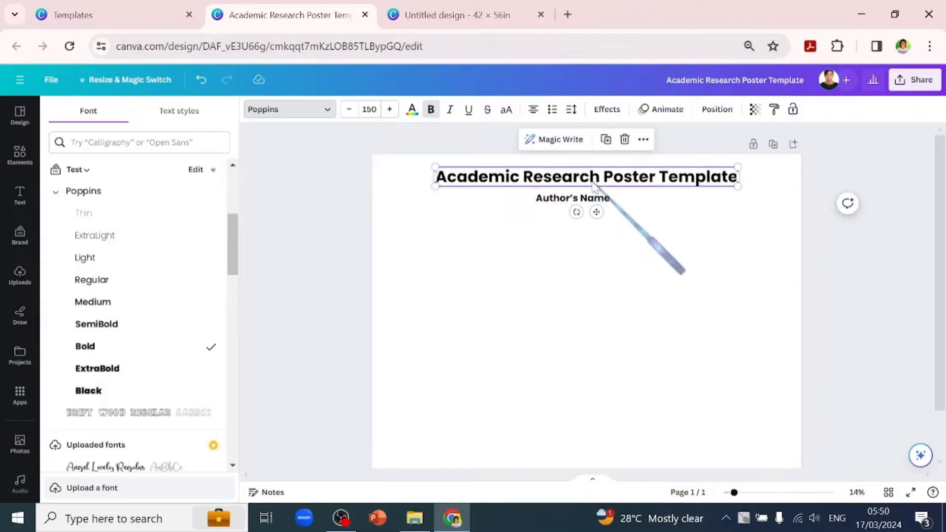
pyautogui.click(571, 198)
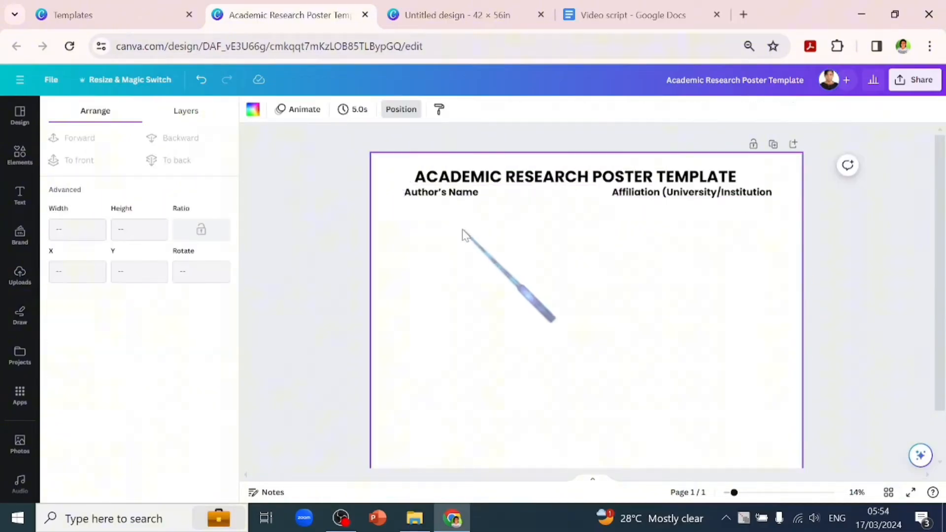
# Add a red INTRODUCTION bar, retitle to TITLE OF THE DISSERTATION, and duplicate the bar
pyautogui.click(586, 314)
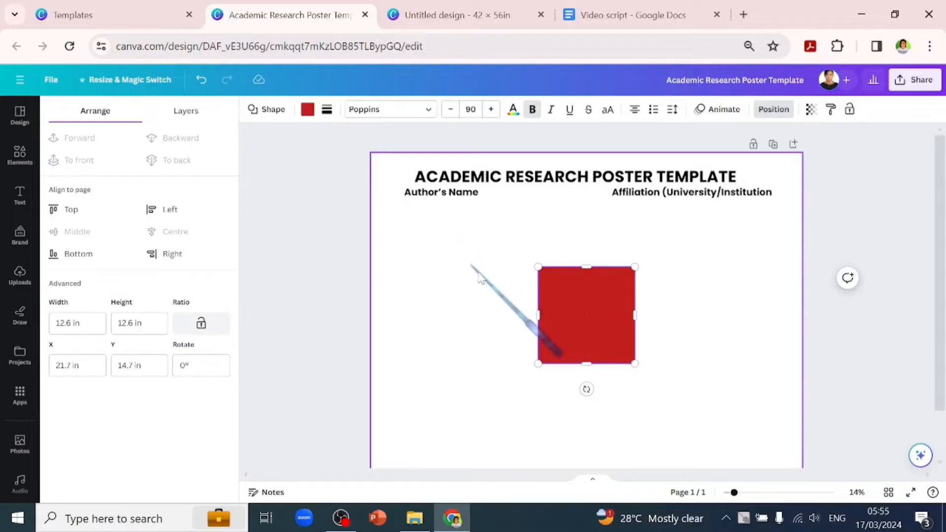
pyautogui.click(308, 109)
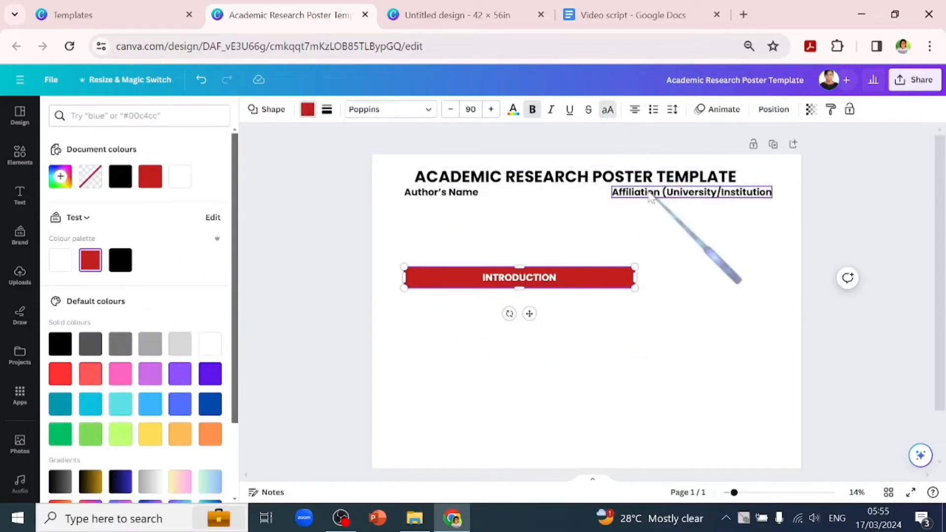
pyautogui.click(19, 194)
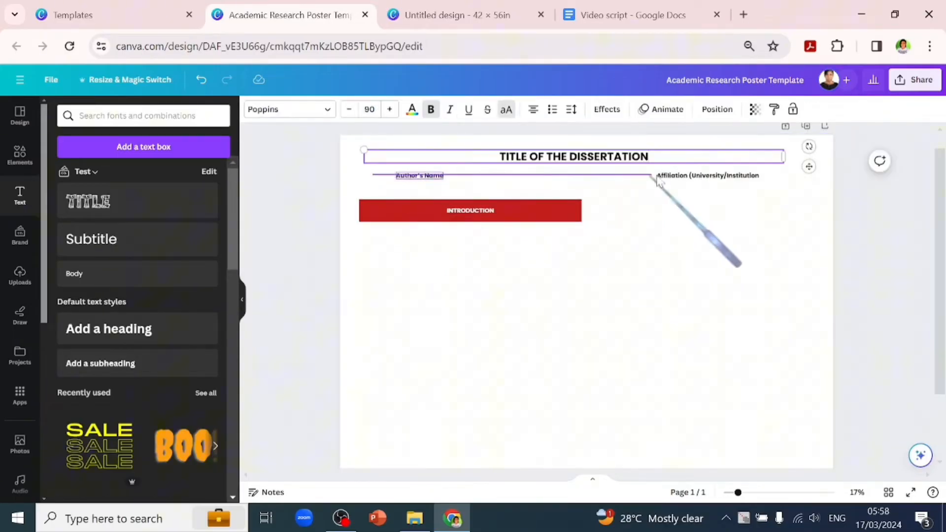
pyautogui.click(470, 207)
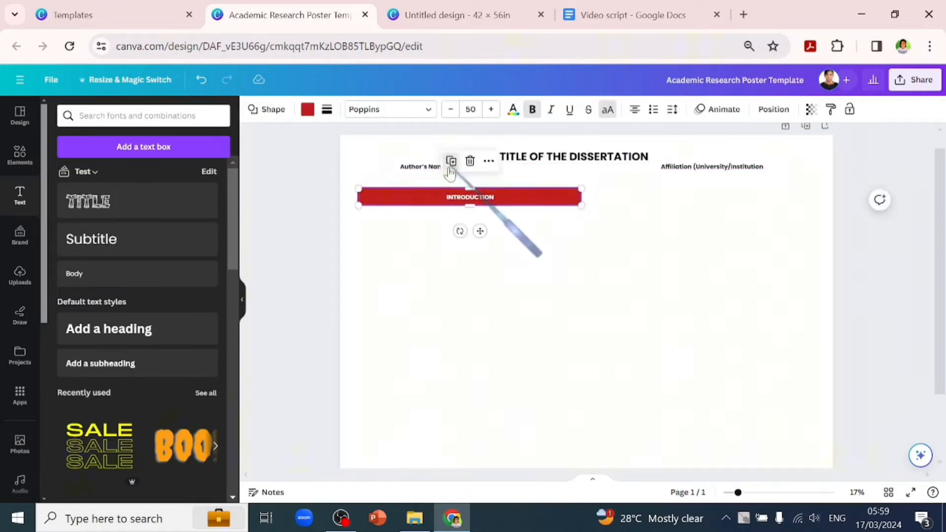
pyautogui.click(451, 162)
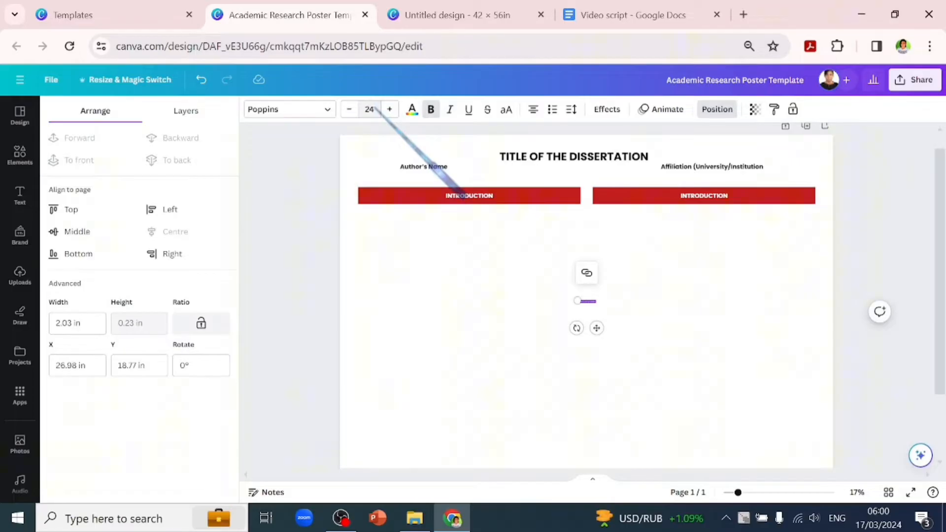
# Add a left-aligned Poppins Medium bullet list on background, objectives and importance, plus a LITERATURE REVIEW bar
pyautogui.click(289, 110)
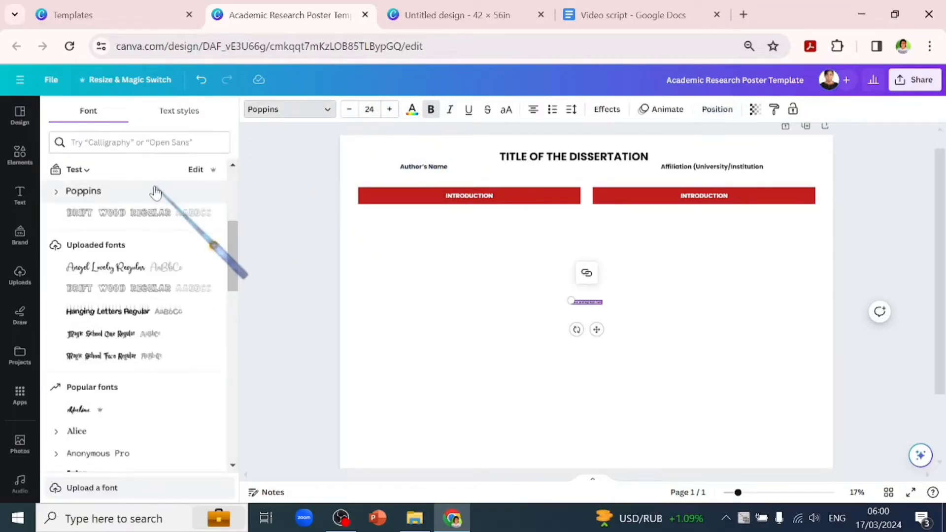
pyautogui.click(56, 191)
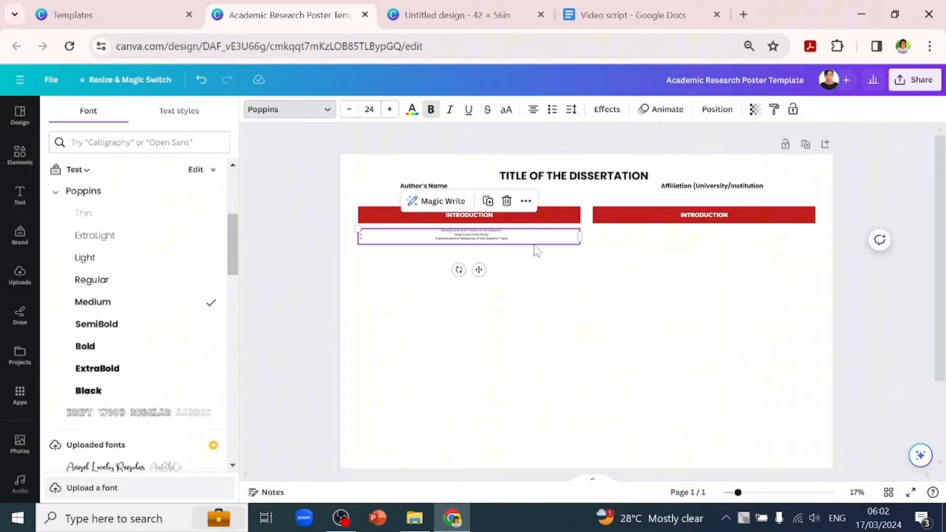
pyautogui.moveTo(386, 156)
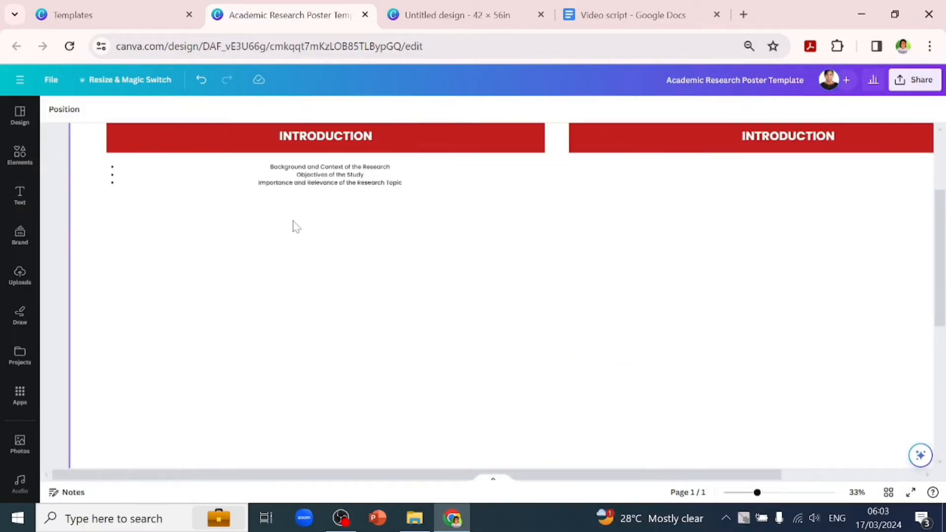
pyautogui.click(329, 175)
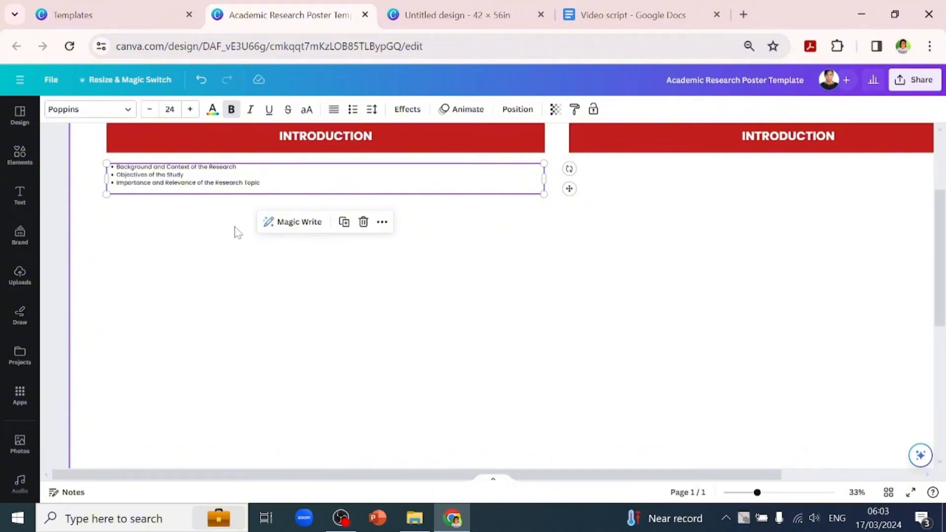
pyautogui.scroll(3)
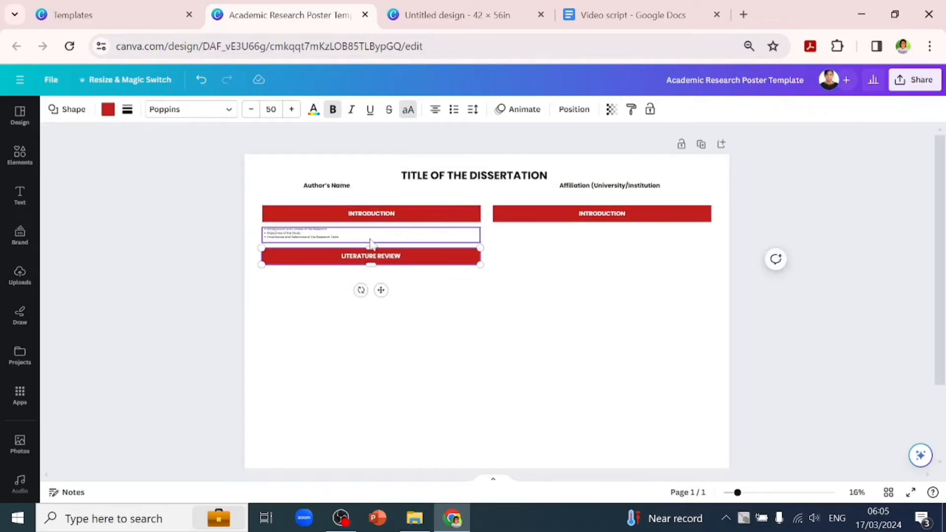
# Add literature review bullets and a copied METHODOLOGY bar listing design, collection, sampling, analysis
pyautogui.click(370, 236)
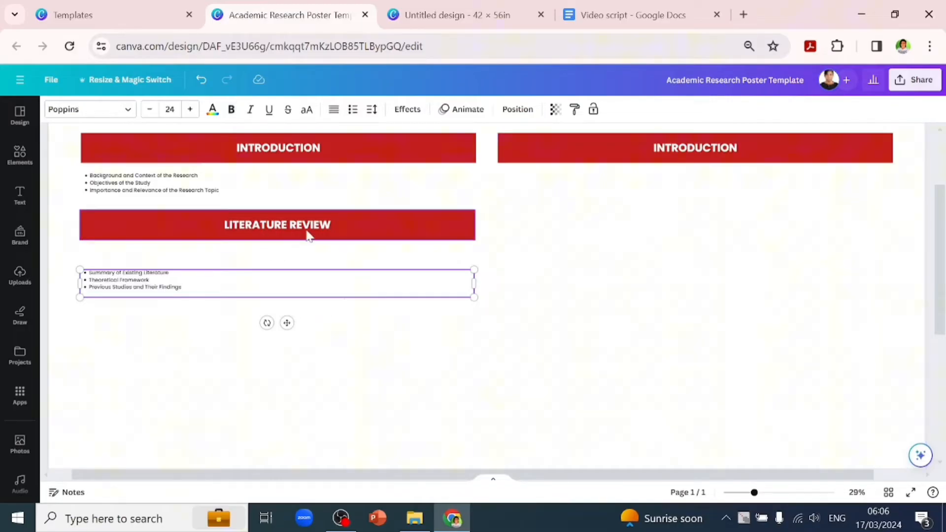
pyautogui.click(277, 225)
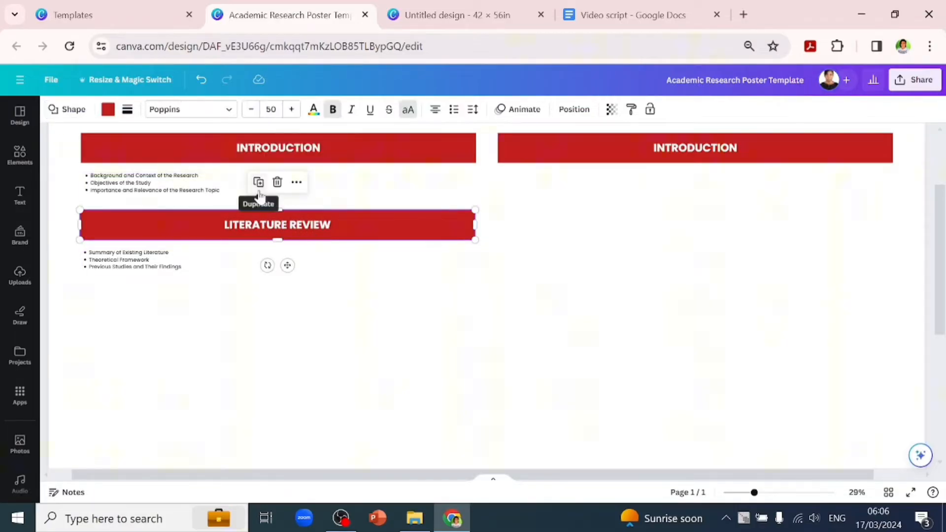
pyautogui.click(259, 182)
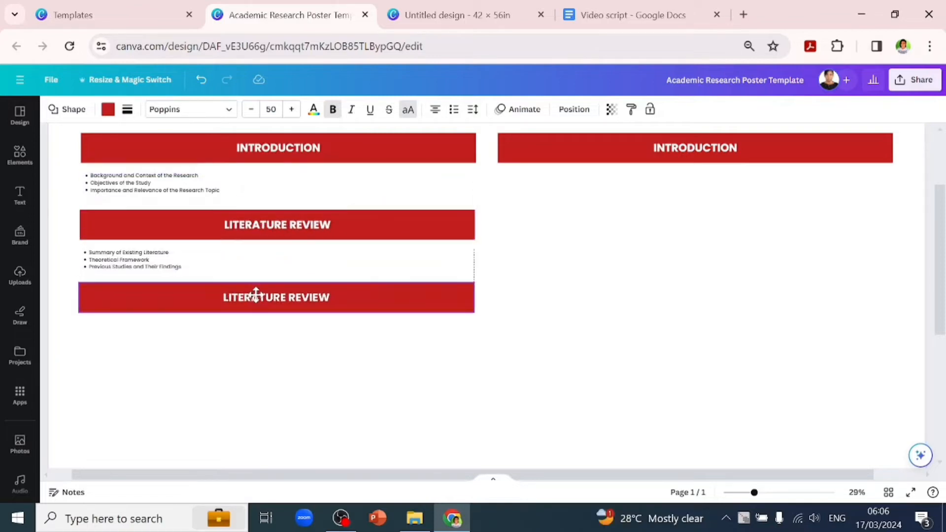
pyautogui.click(277, 297)
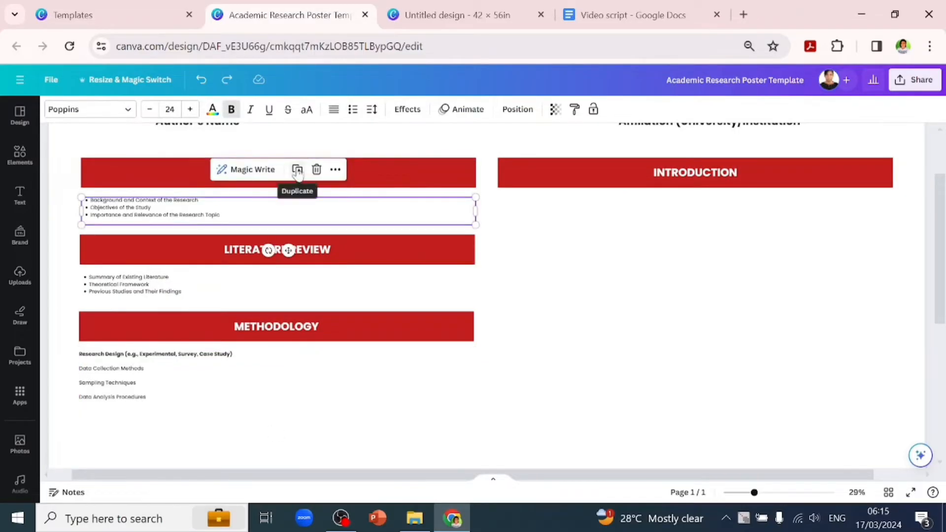
# Fill the right Introduction and Methodology items with paragraphs, colouring subheadings red #c21e1d
pyautogui.click(297, 170)
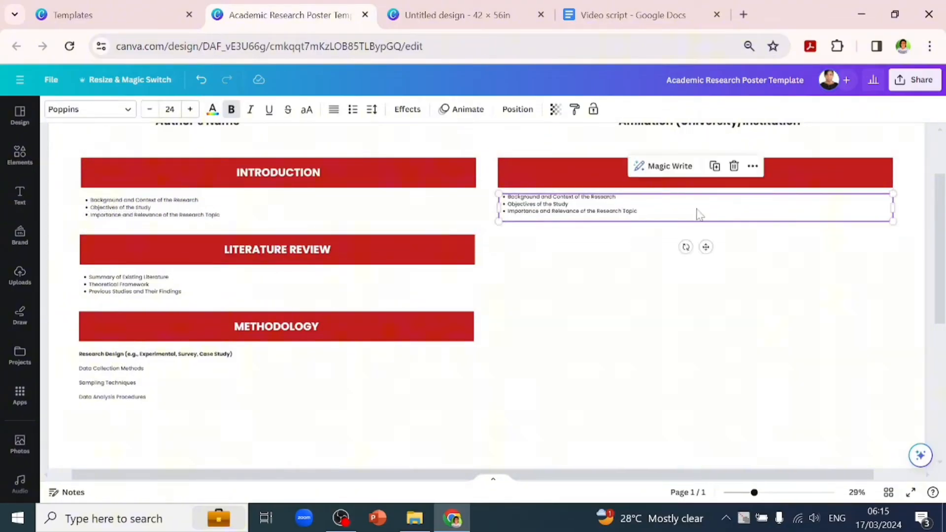
pyautogui.tripleClick(570, 204)
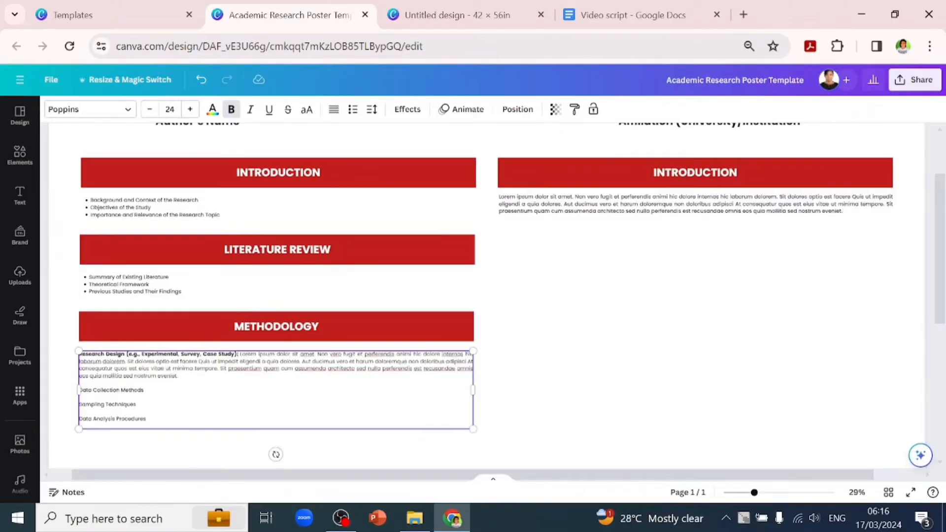
pyautogui.click(212, 109)
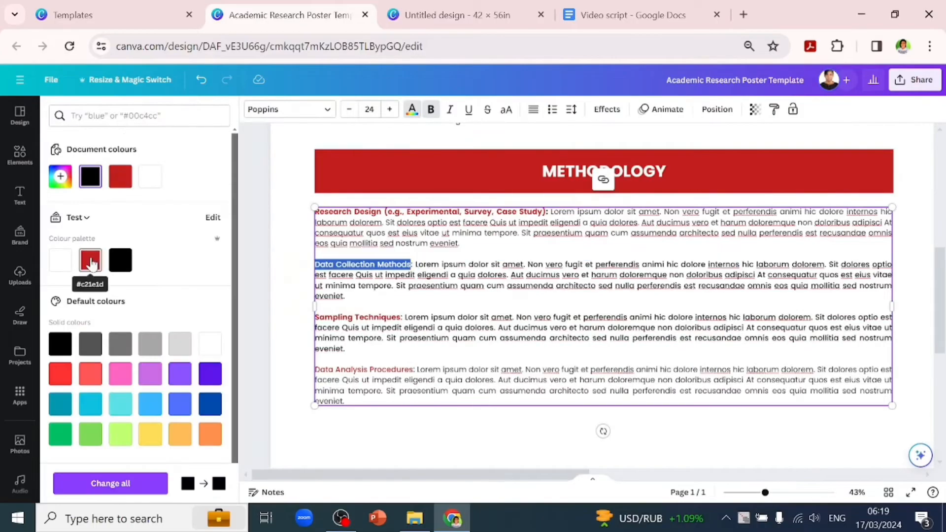
pyautogui.click(89, 260)
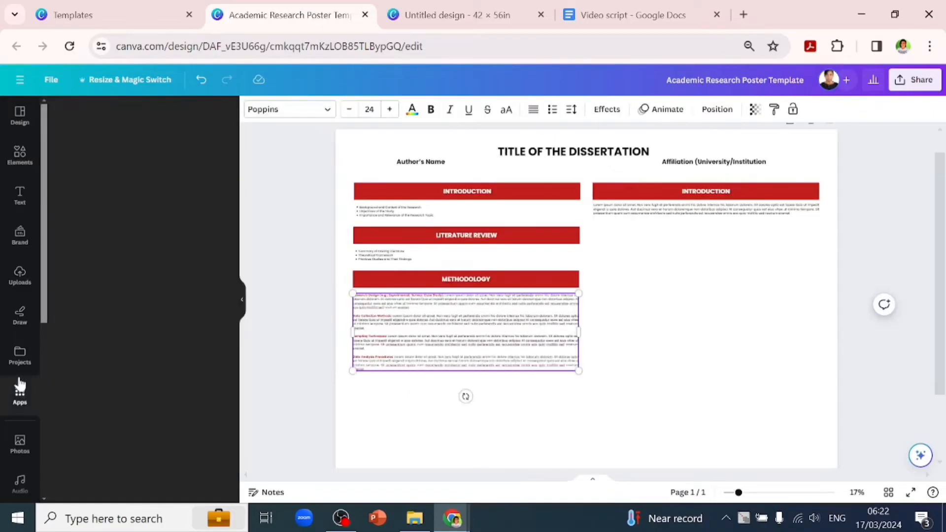
# Open Charts from the Apps panel and browse the bar, line, pie and infographic charts
pyautogui.click(20, 393)
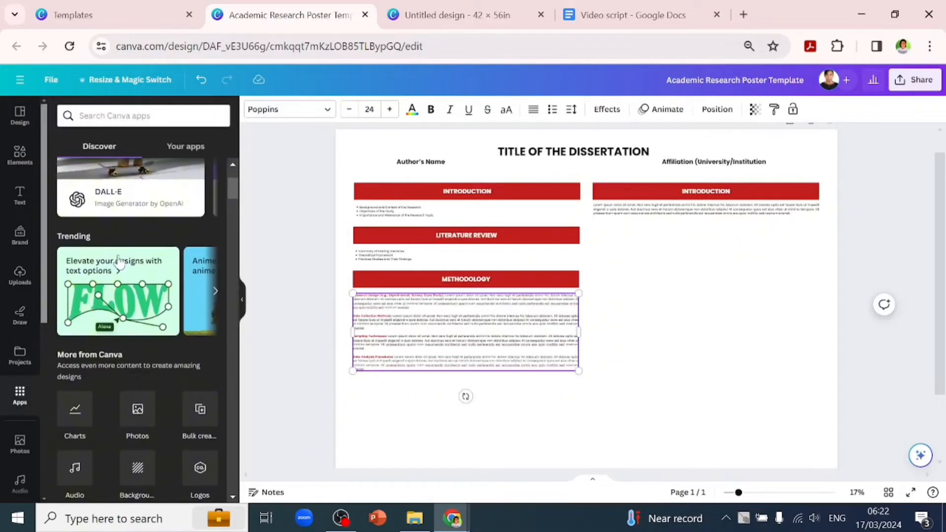
pyautogui.scroll(-3)
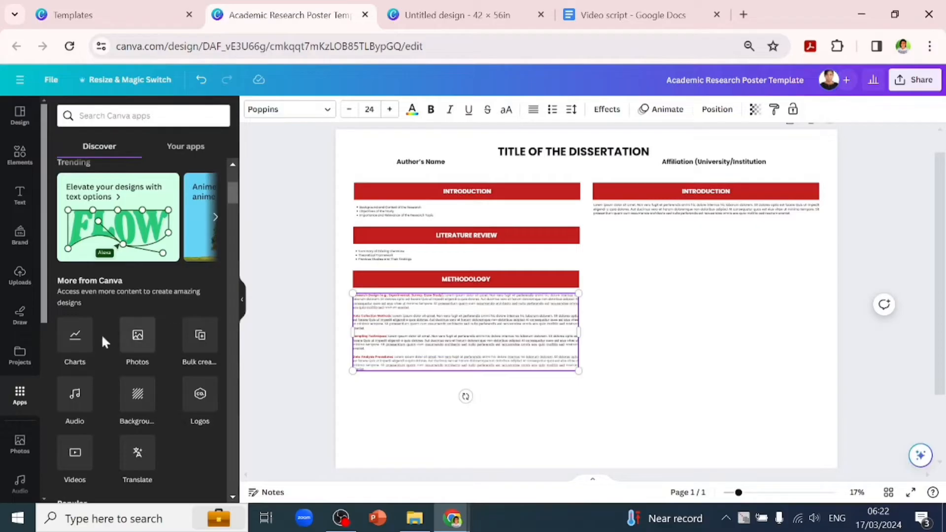
pyautogui.click(74, 341)
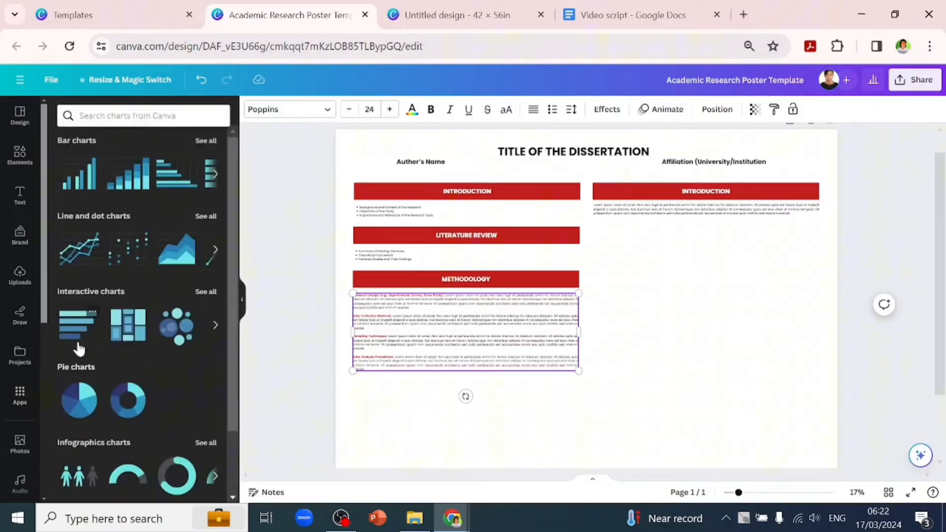
pyautogui.moveTo(83, 333)
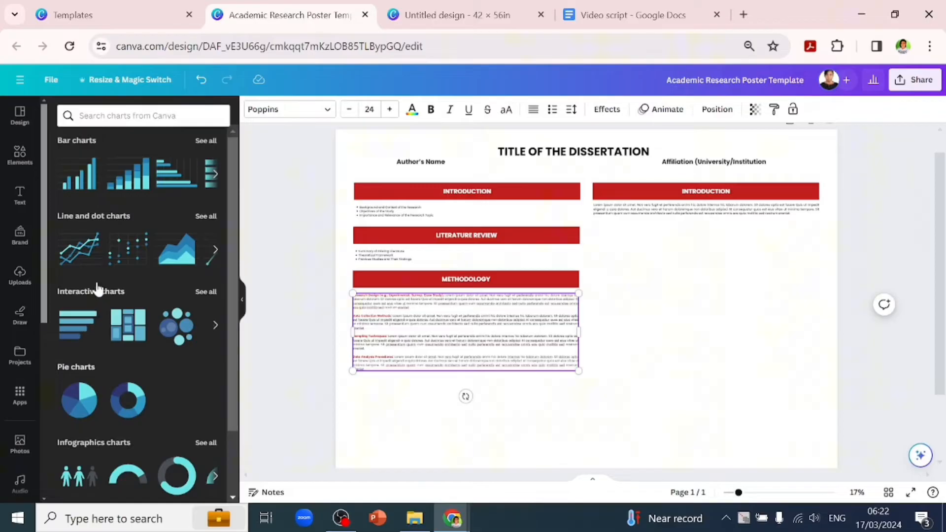
pyautogui.scroll(-3)
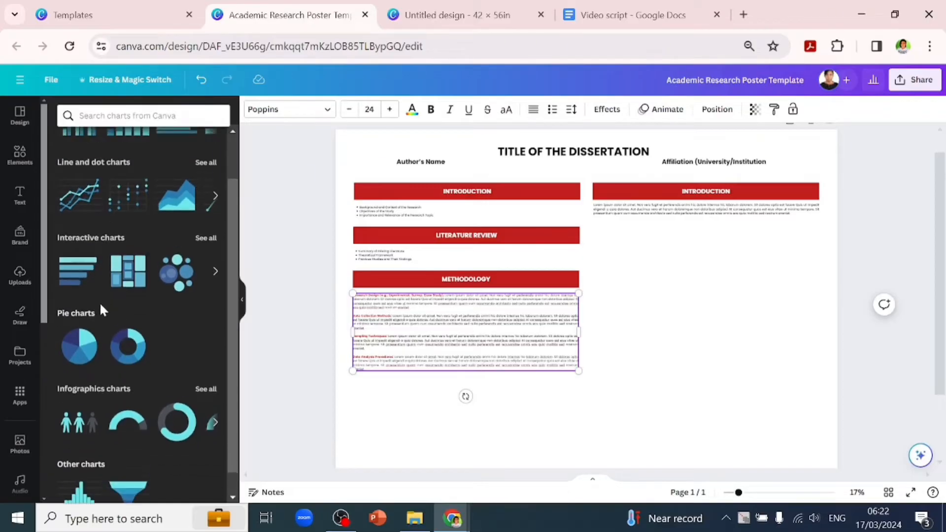
pyautogui.scroll(3)
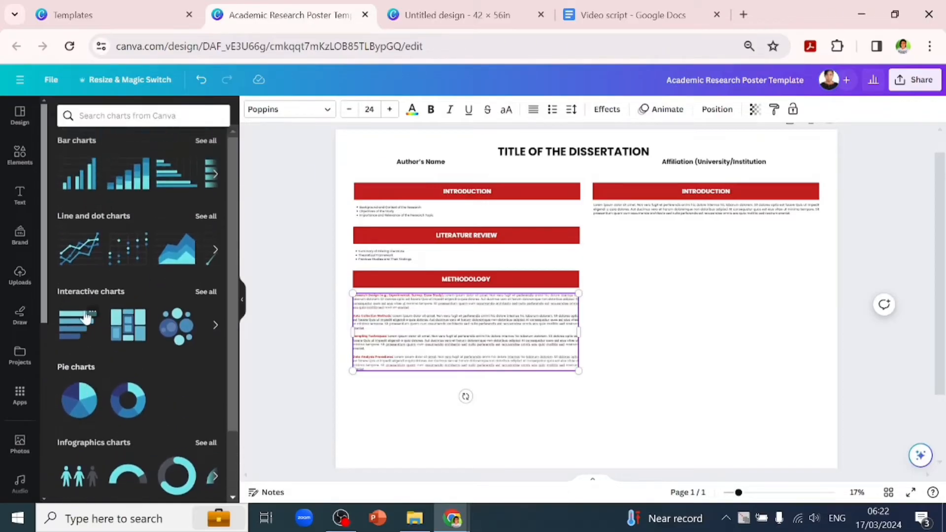
pyautogui.moveTo(118, 251)
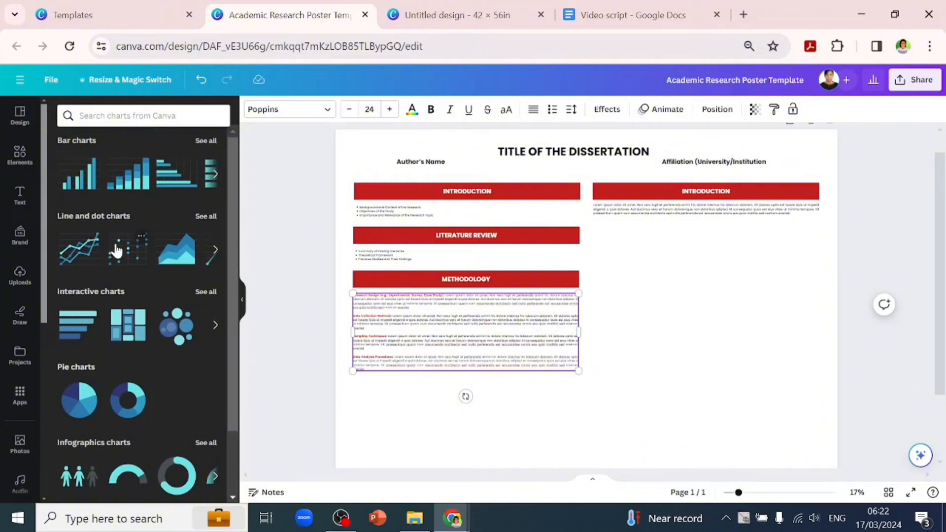
pyautogui.moveTo(102, 282)
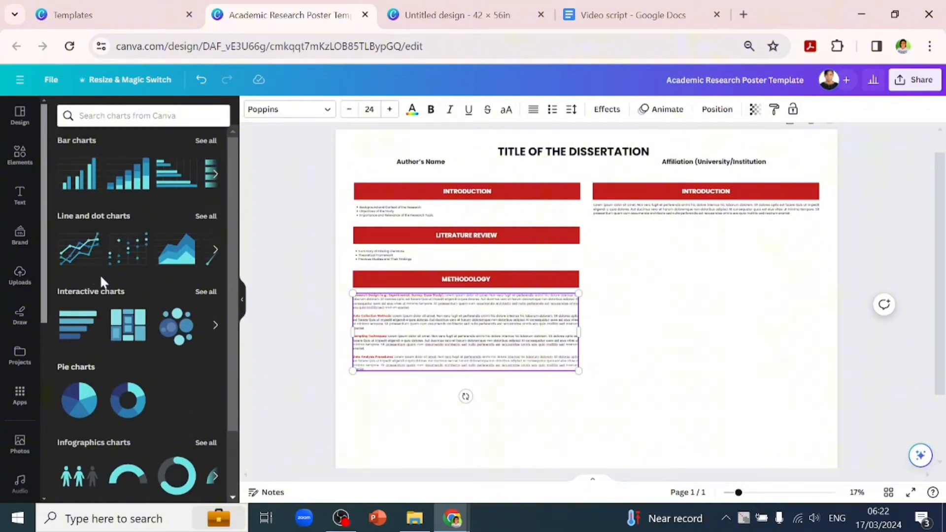
pyautogui.moveTo(145, 332)
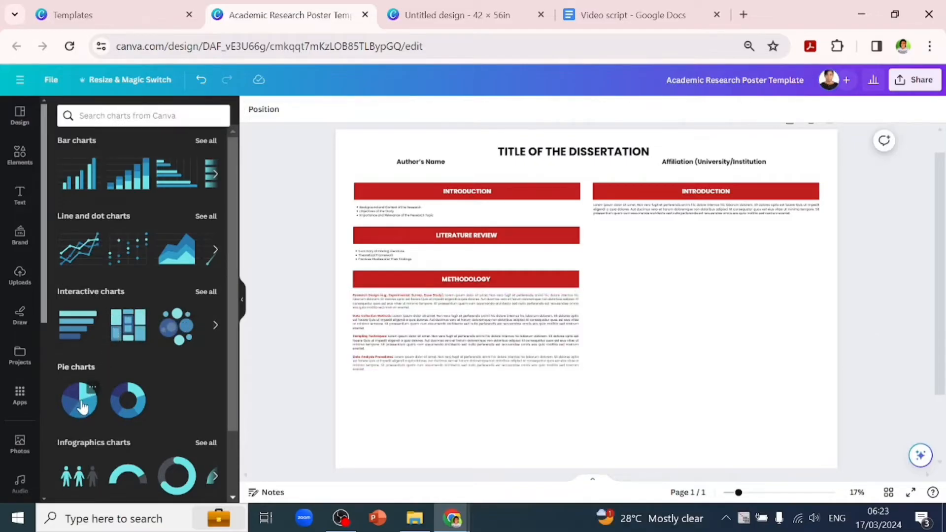
# Add a five-slice pie chart and open its data table at full size
pyautogui.click(79, 399)
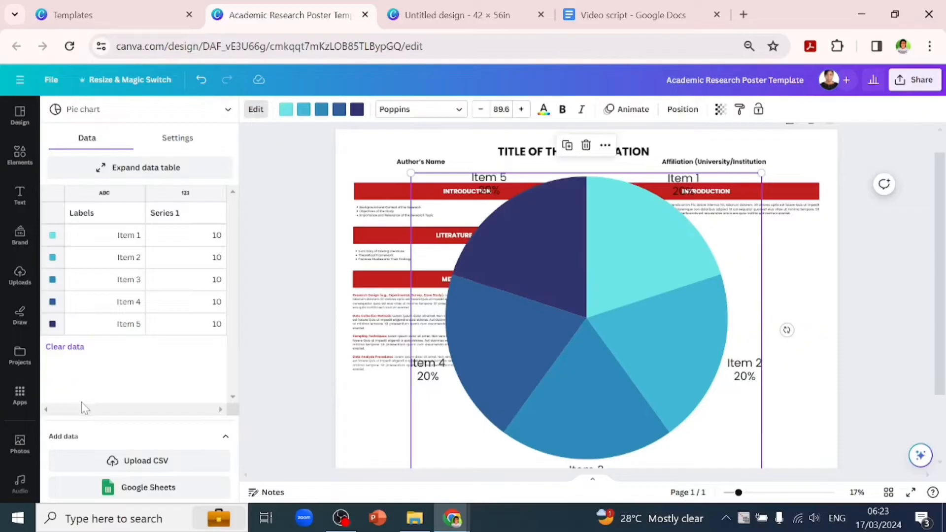
pyautogui.moveTo(120, 275)
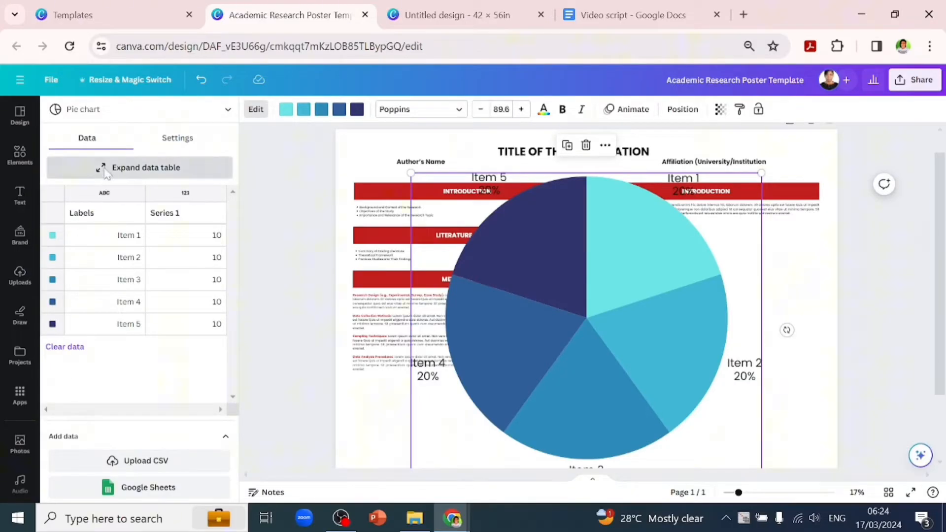
pyautogui.click(146, 167)
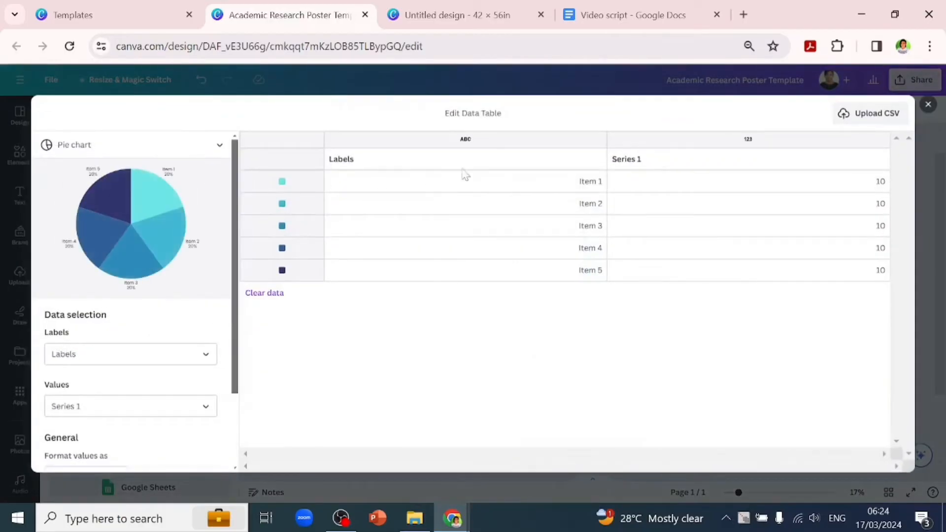
pyautogui.moveTo(136, 336)
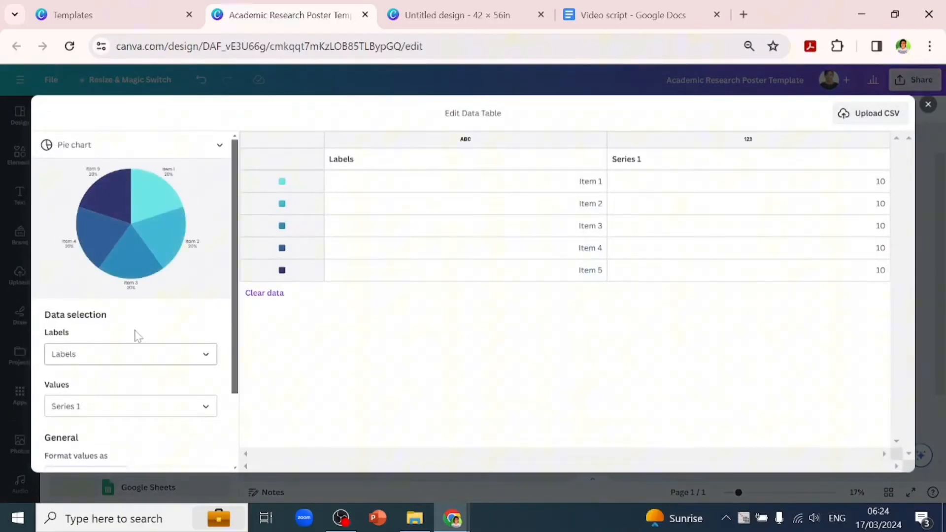
pyautogui.moveTo(207, 412)
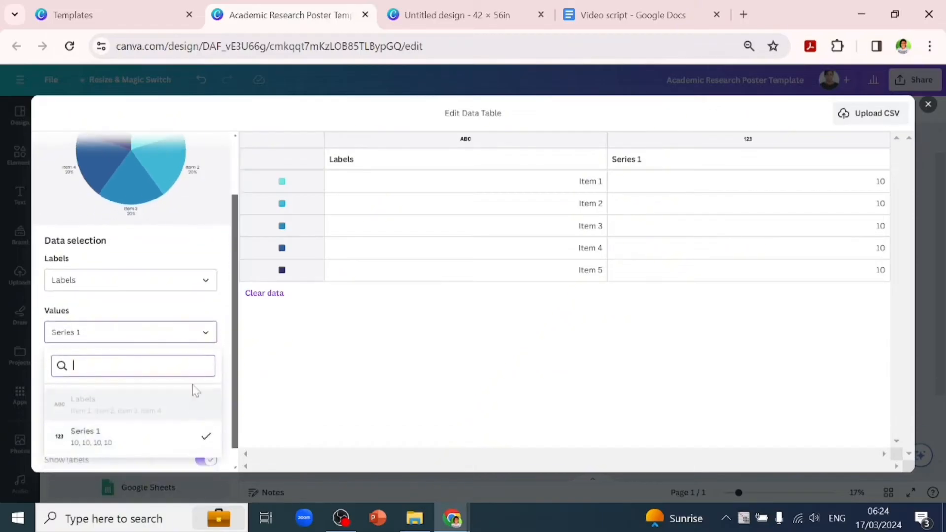
pyautogui.moveTo(591, 279)
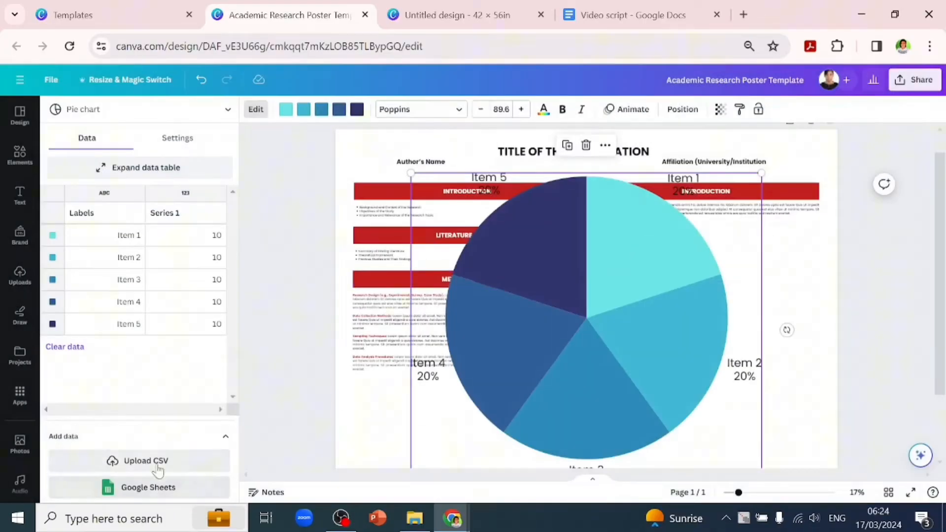
pyautogui.moveTo(470, 369)
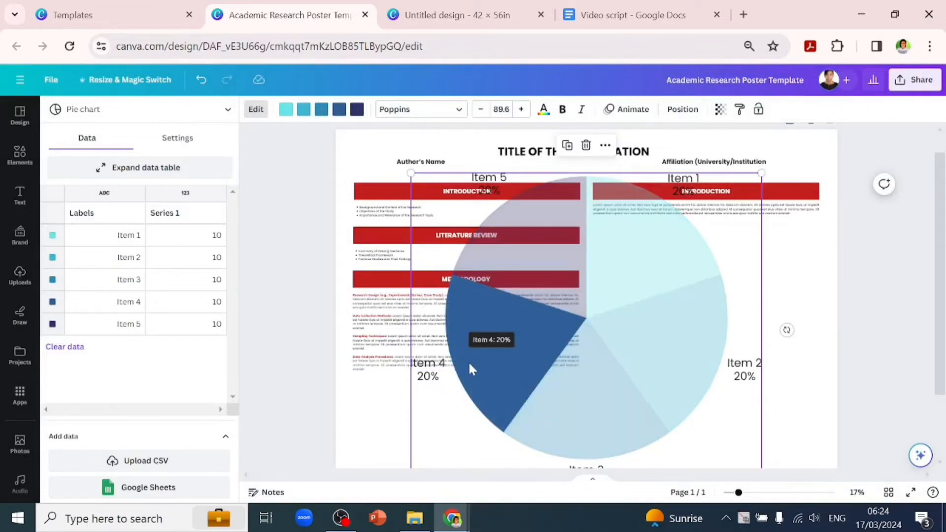
pyautogui.moveTo(537, 285)
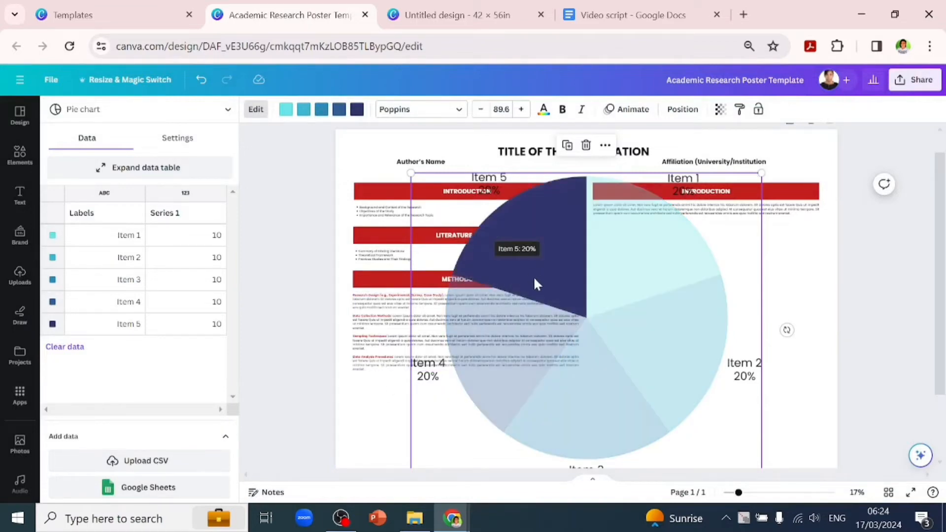
pyautogui.moveTo(606, 307)
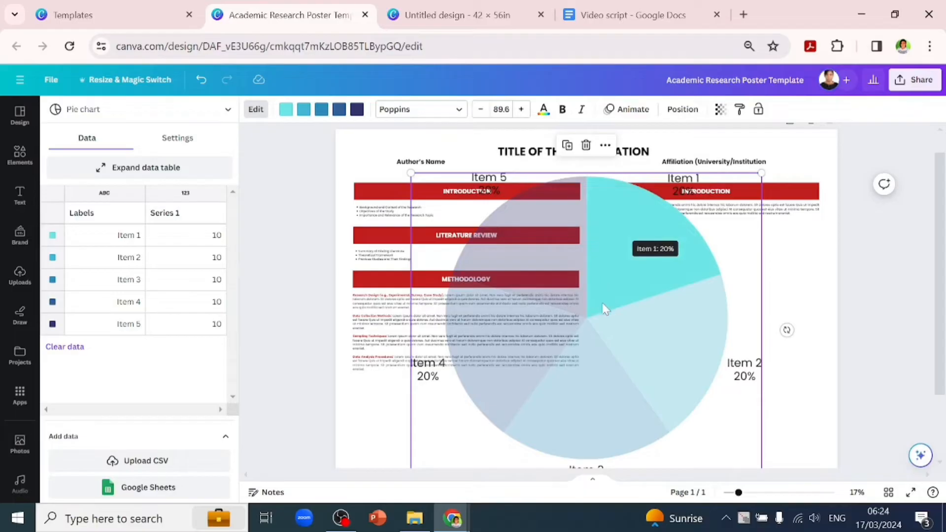
pyautogui.moveTo(524, 366)
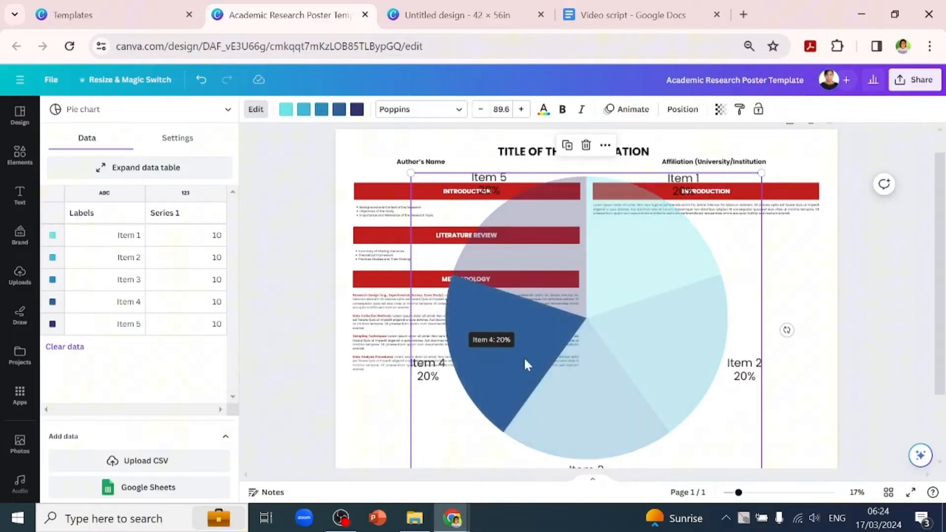
pyautogui.moveTo(616, 295)
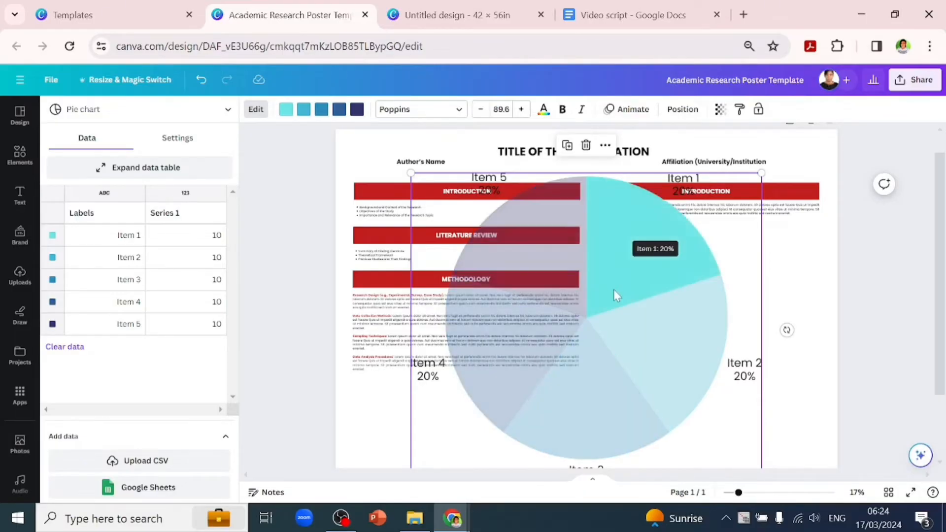
pyautogui.moveTo(573, 358)
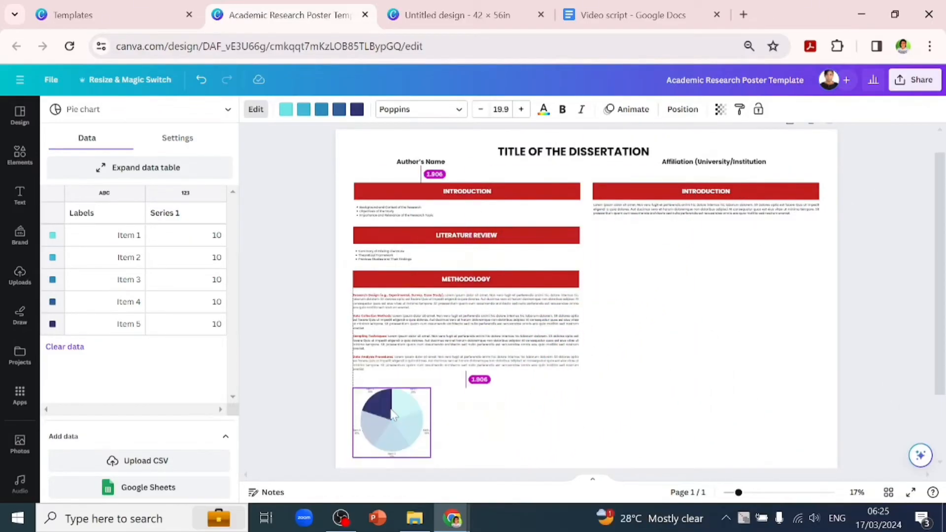
# Add a simple line chart, review its data table, and shrink it beside the pie chart
pyautogui.click(391, 416)
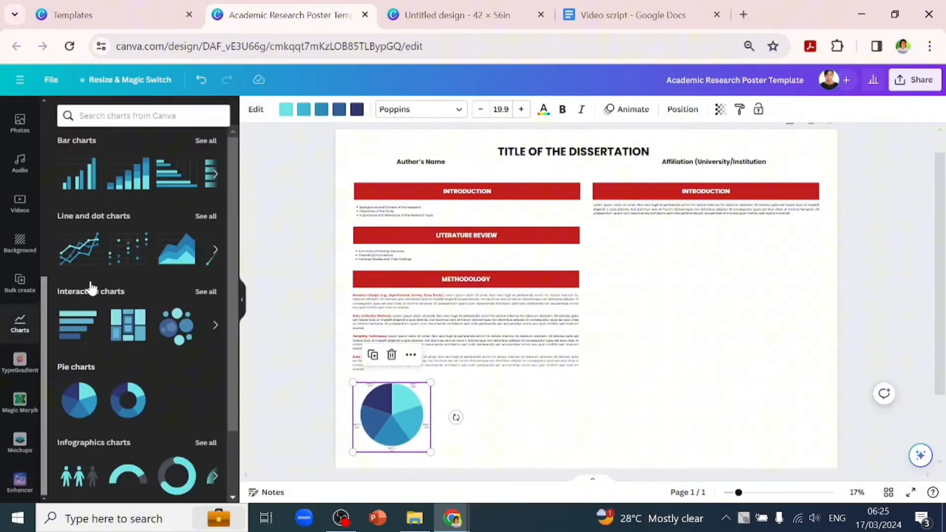
pyautogui.click(206, 216)
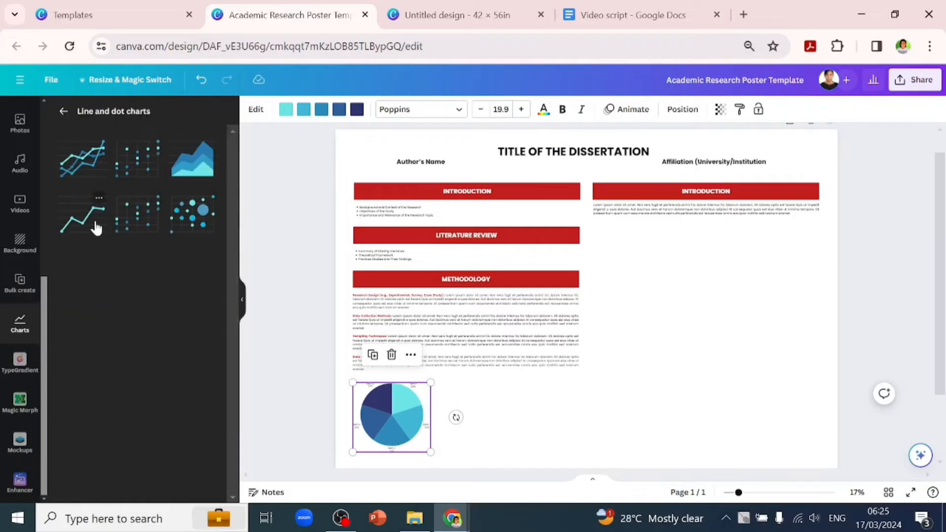
pyautogui.click(81, 215)
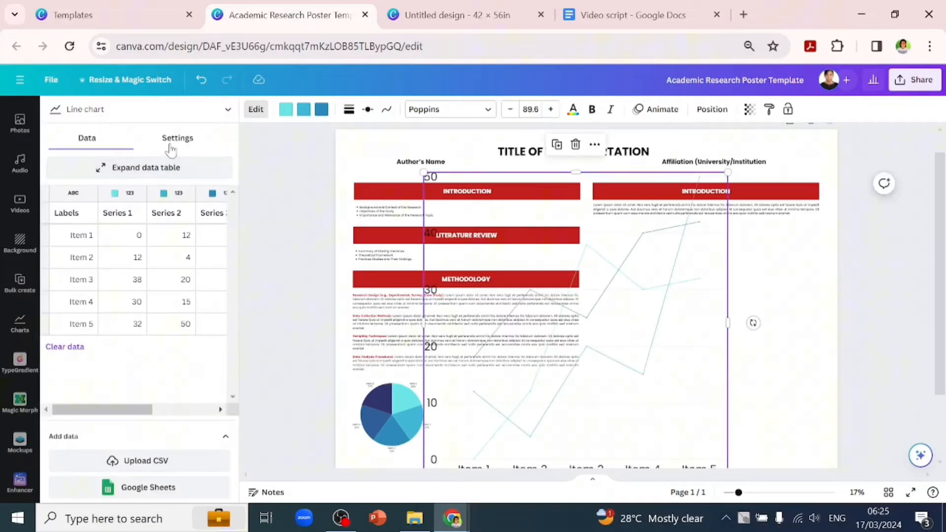
pyautogui.click(177, 138)
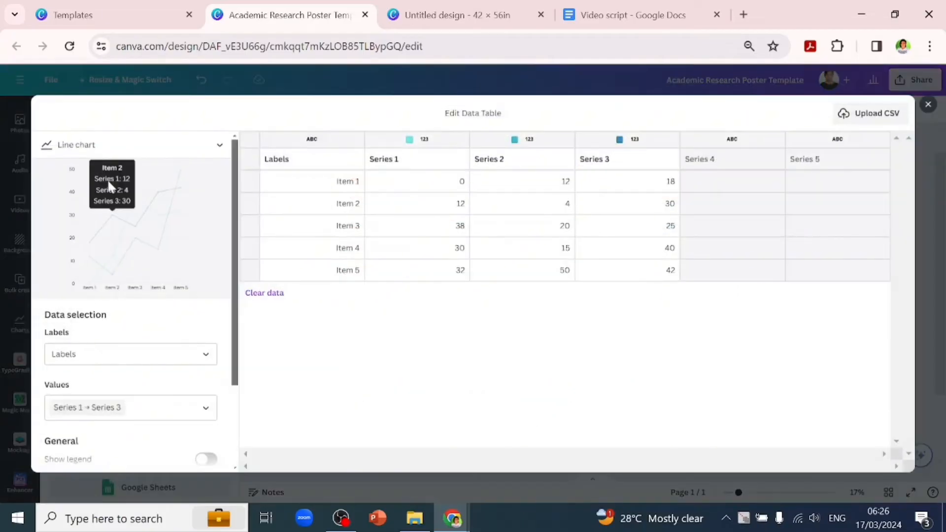
pyautogui.click(205, 354)
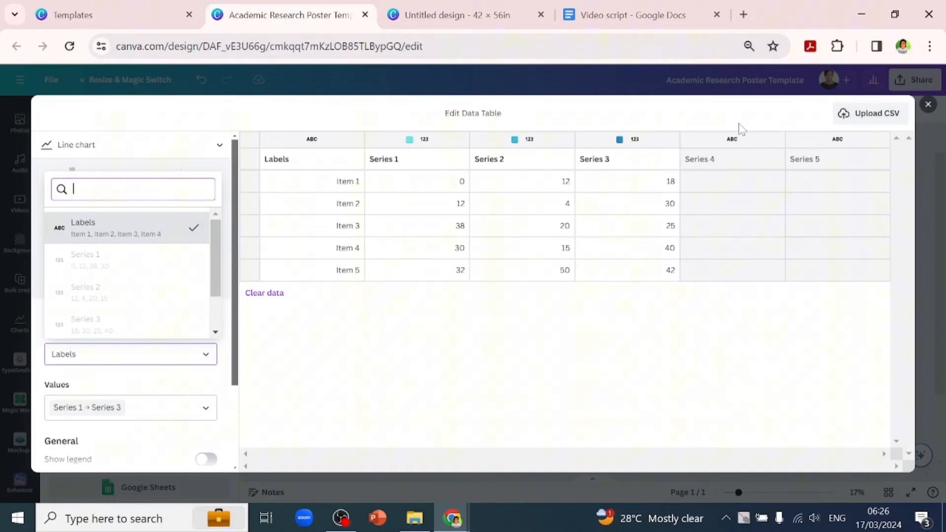
pyautogui.click(928, 104)
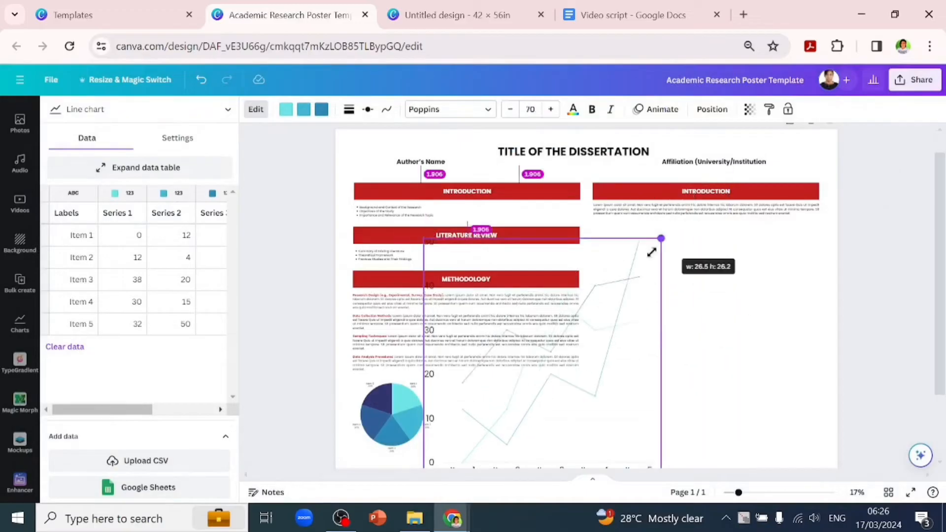
pyautogui.click(285, 110)
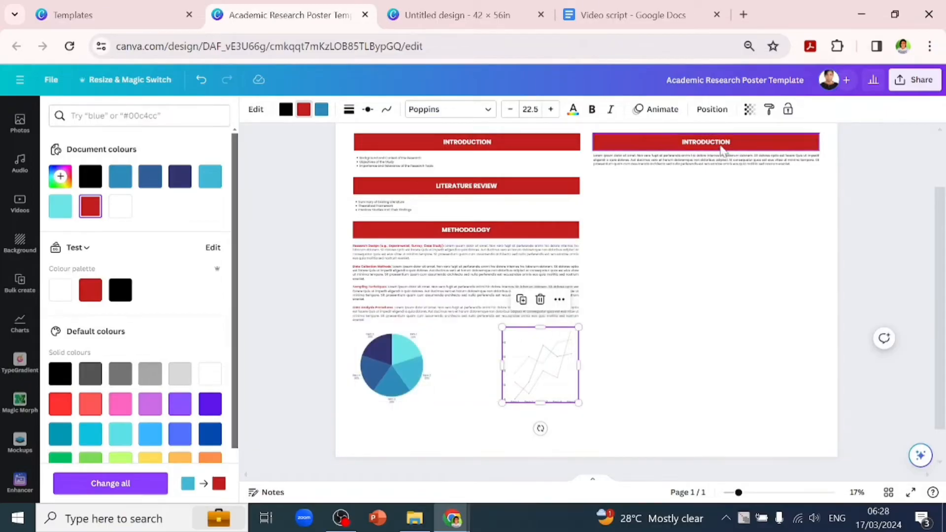
# Retitle the right heading RESULTS with key findings, statistical analysis and visualisations bullets
pyautogui.click(705, 142)
pyautogui.write('RESULTS')
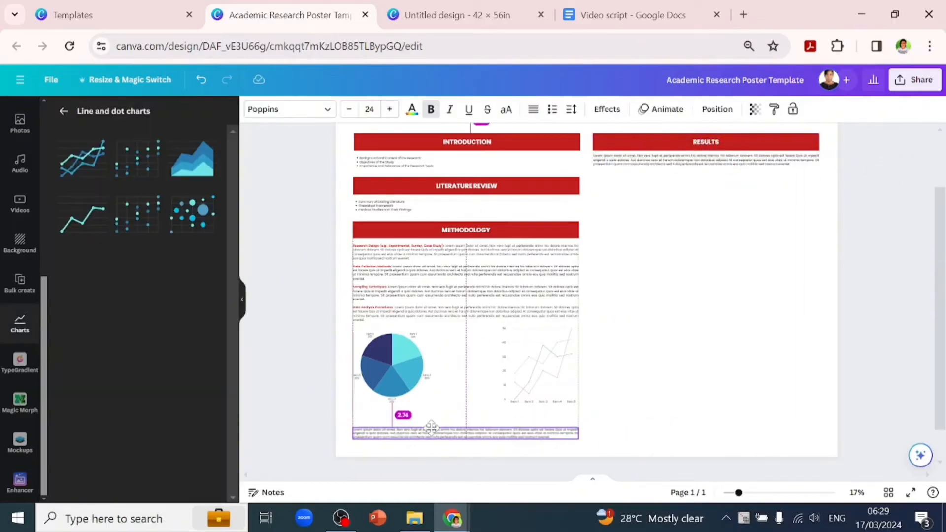
pyautogui.click(705, 160)
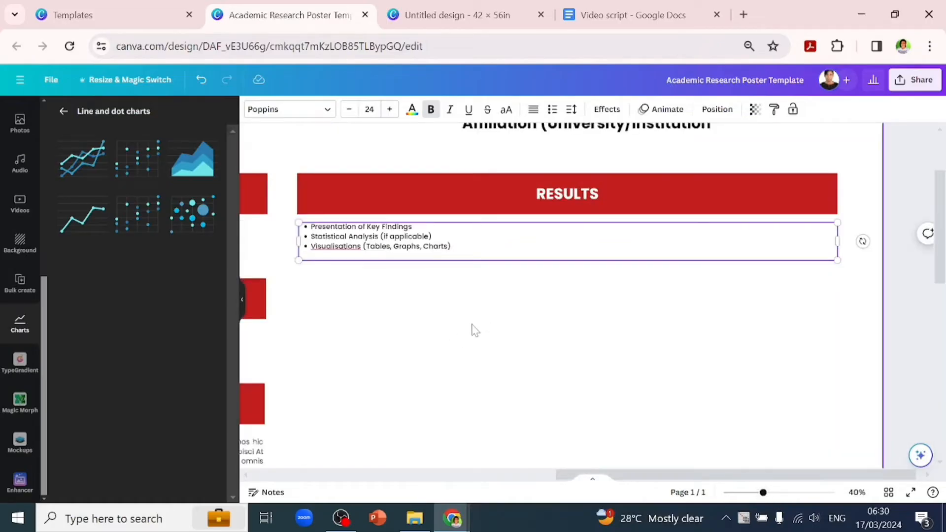
pyautogui.moveTo(445, 330)
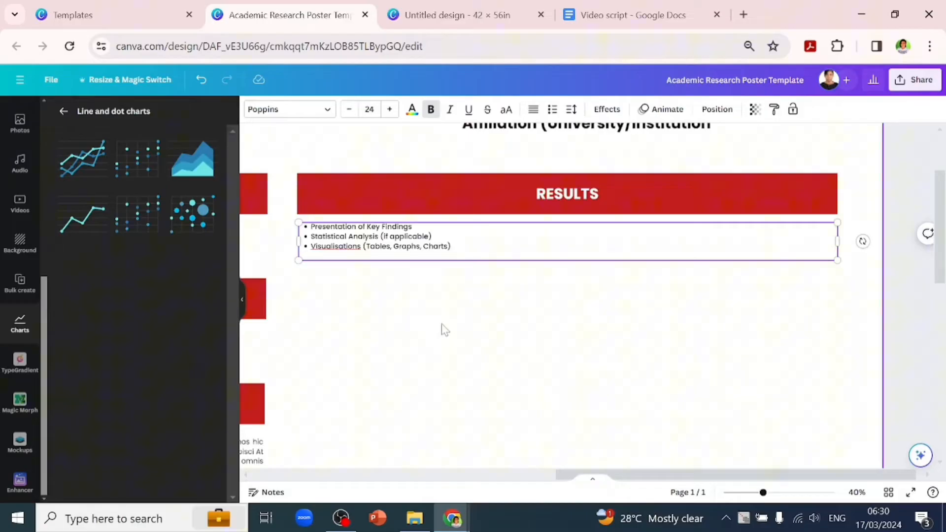
# Add a horizontal row bar chart, check its settings, and start a CSV data upload
pyautogui.click(64, 111)
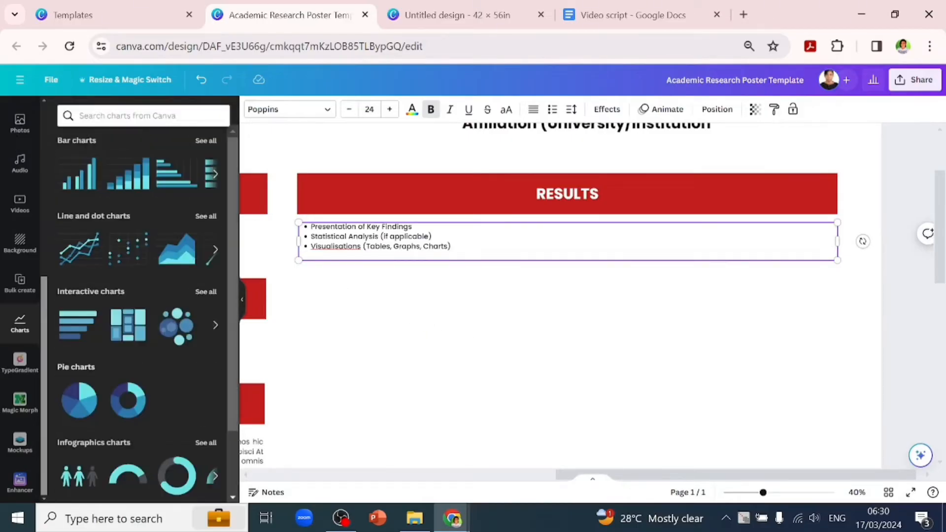
pyautogui.click(206, 141)
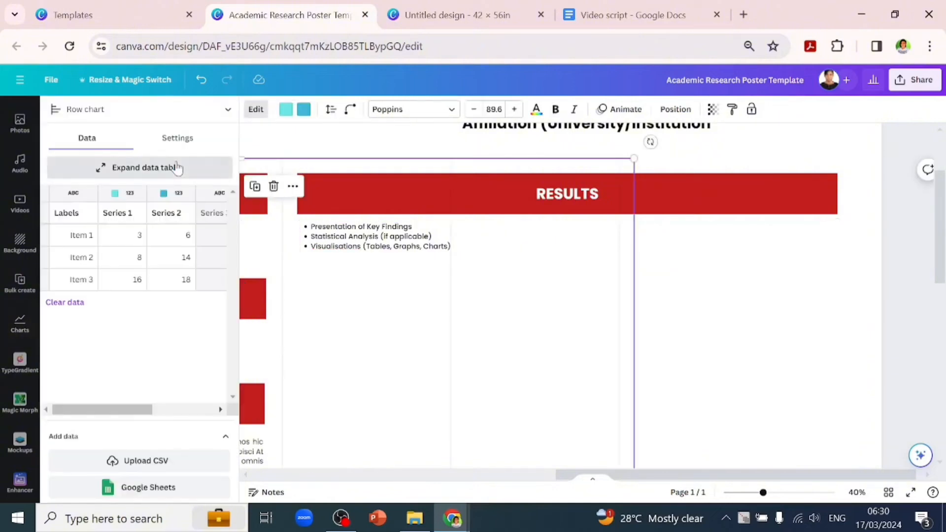
pyautogui.moveTo(269, 208)
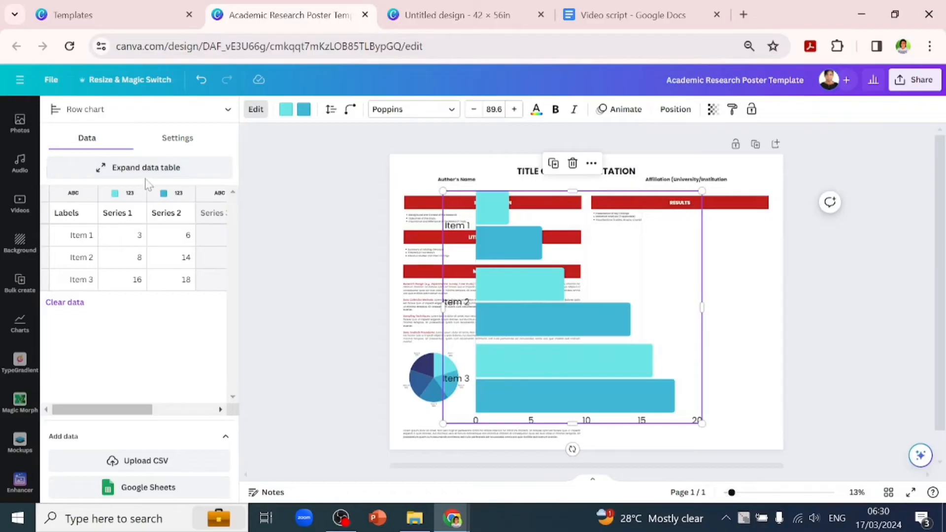
pyautogui.click(178, 138)
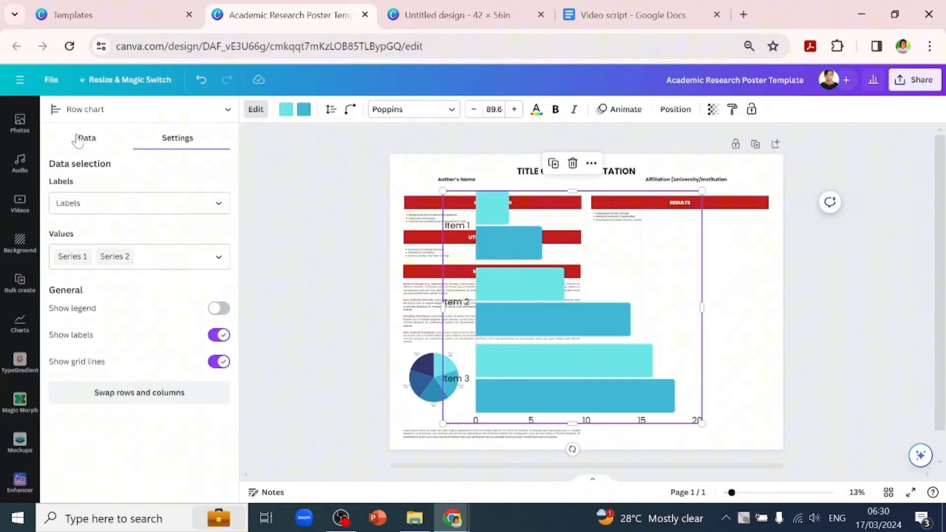
pyautogui.click(86, 137)
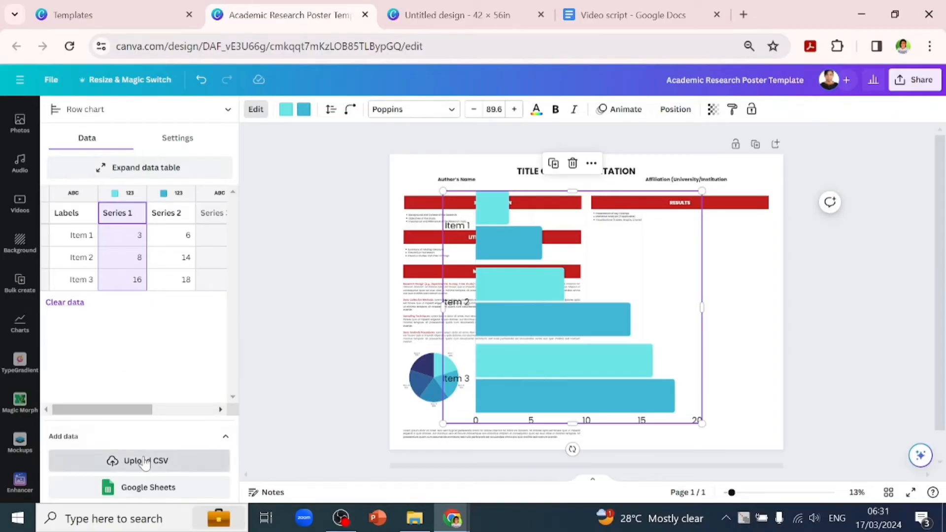
pyautogui.click(145, 460)
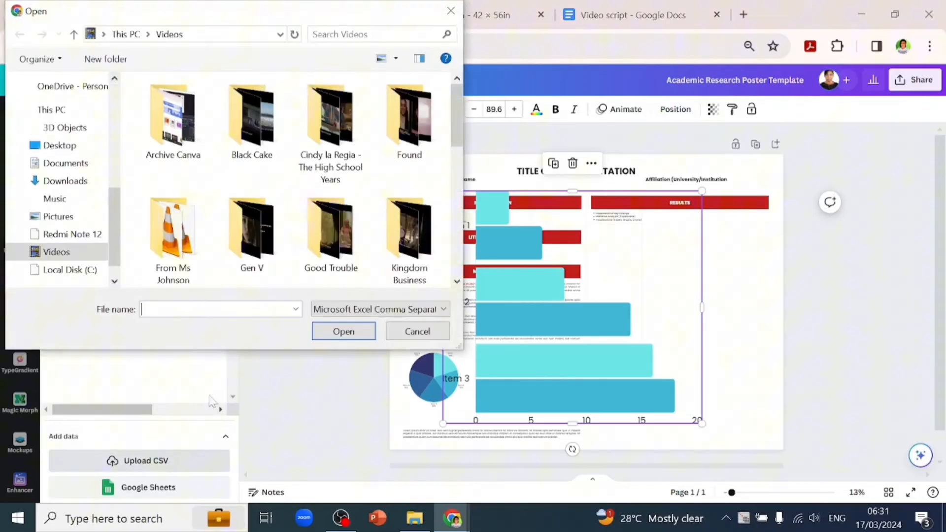
# Cancel the CSV import so the bar chart can sit under the Results bullets
pyautogui.click(417, 331)
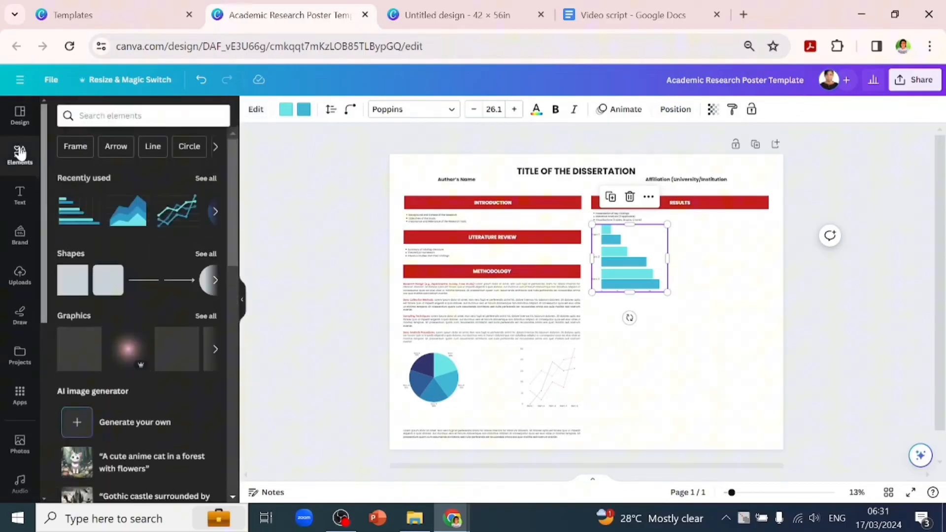
# Insert a 'barchart' 3D bar-graph photo and add a duplicated DISCUSIONS heading below
pyautogui.write('barchart')
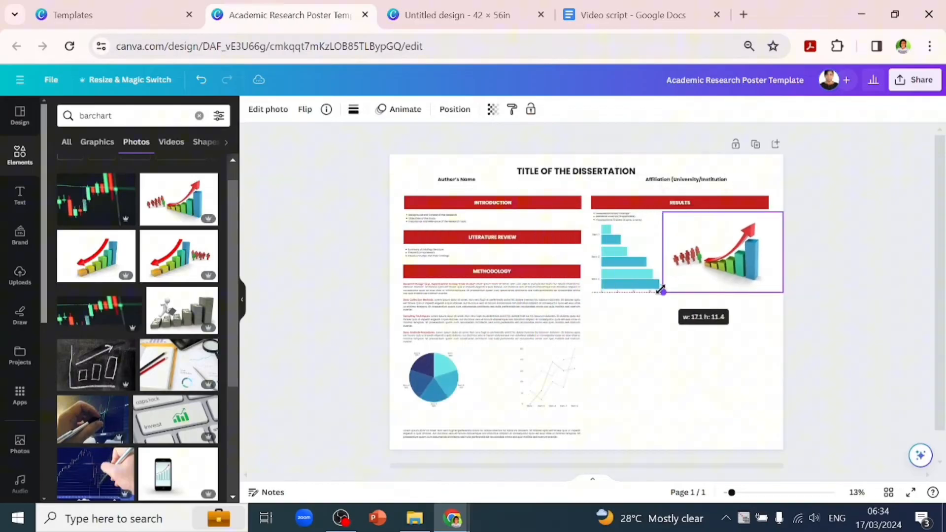
pyautogui.click(491, 202)
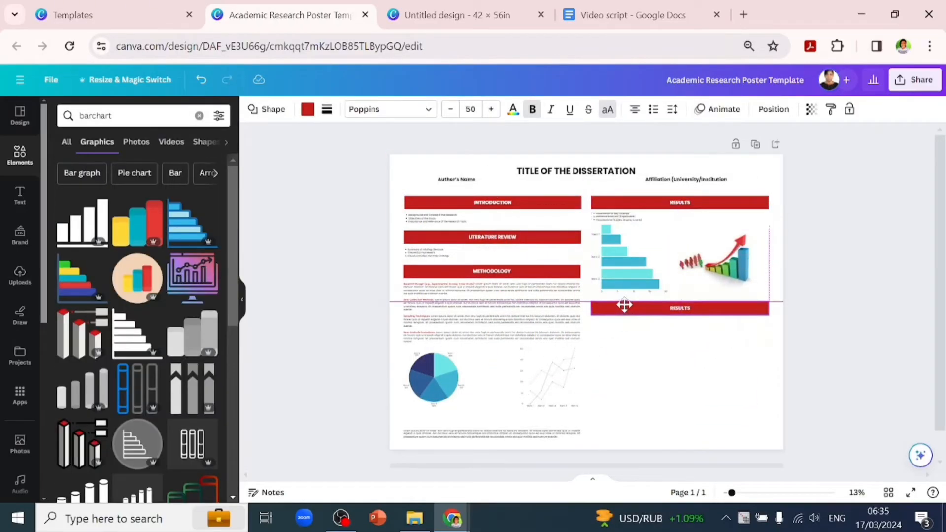
pyautogui.click(679, 308)
pyautogui.write('DISCUSIONS')
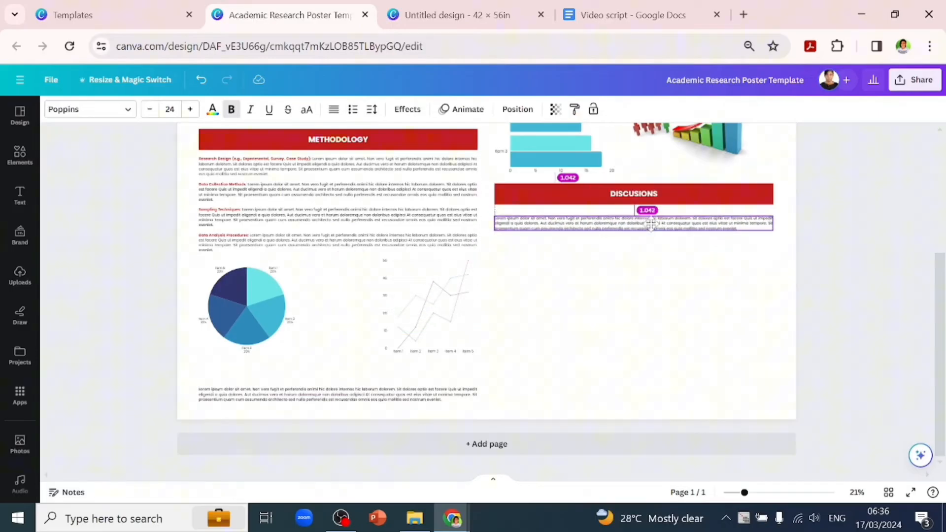
# Write Discussion bullets and add a CONCLUSION heading with summary, contributions and future-research bullets
pyautogui.click(633, 223)
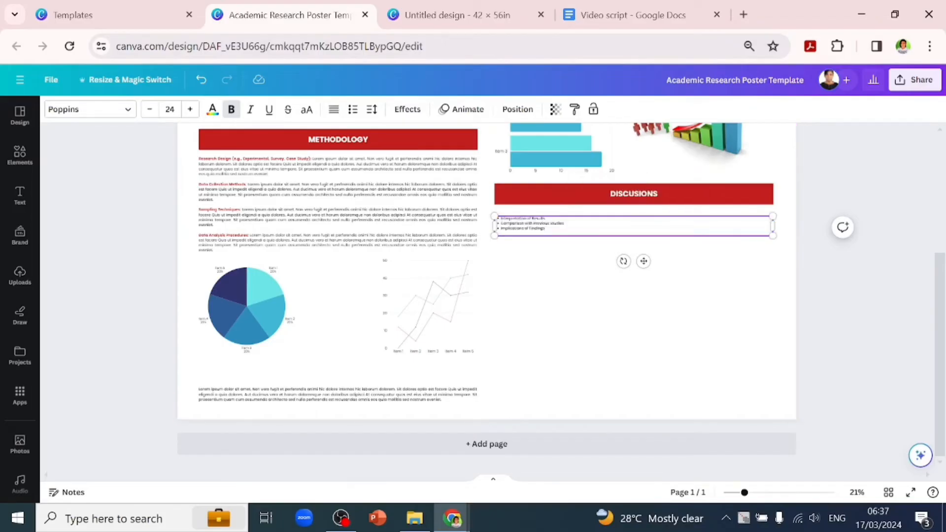
pyautogui.click(633, 193)
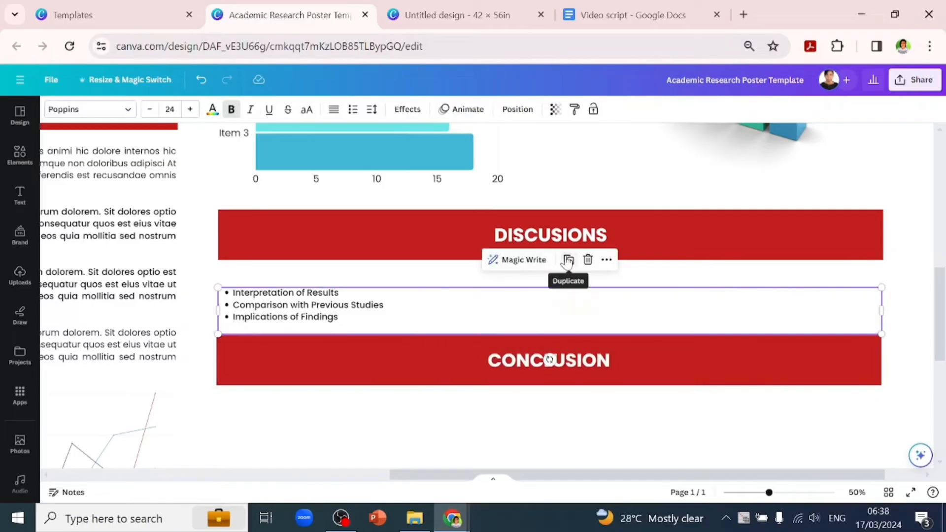
pyautogui.click(567, 259)
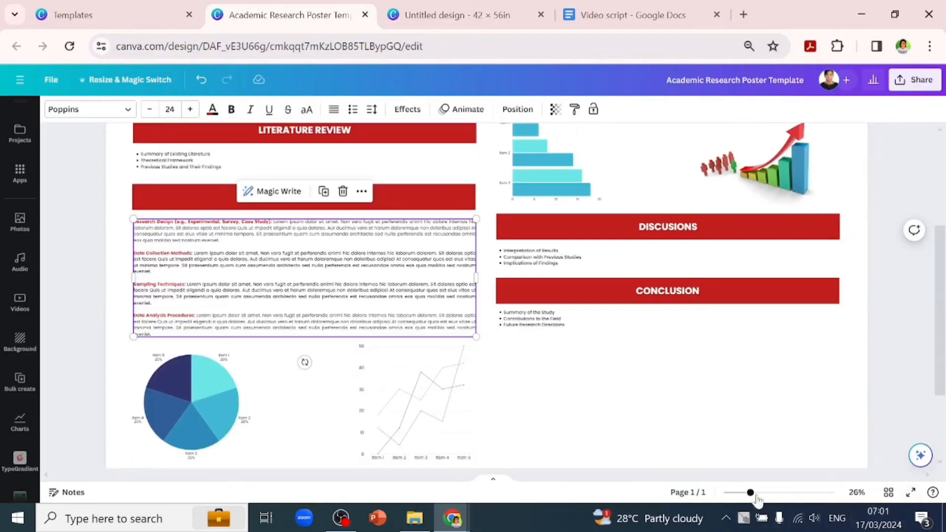
# Add a funnel chart beside the Conclusion bullets, review its data table, and add a progress bar
pyautogui.click(19, 420)
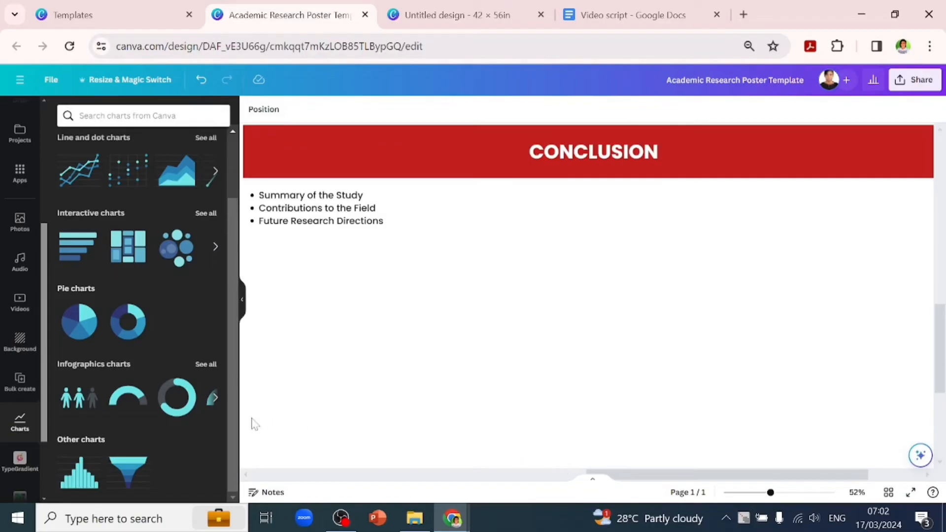
pyautogui.moveTo(128, 471)
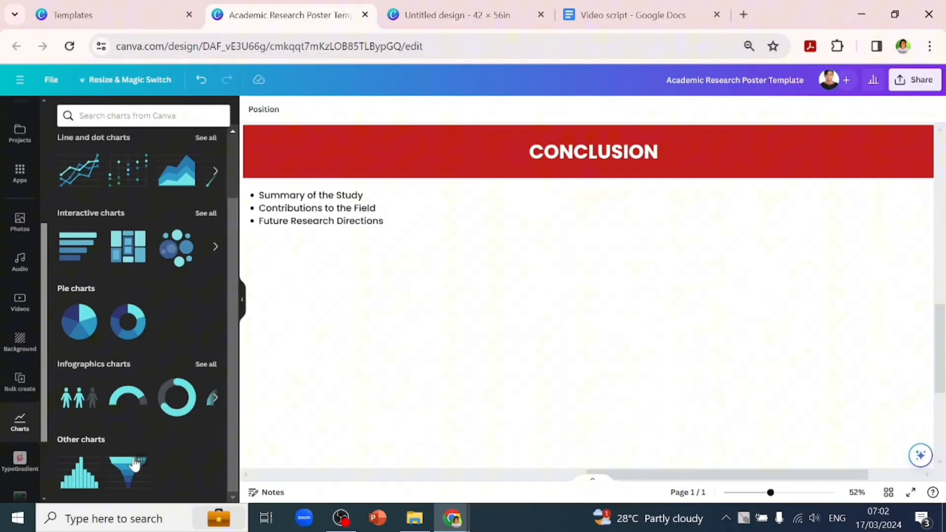
pyautogui.click(127, 473)
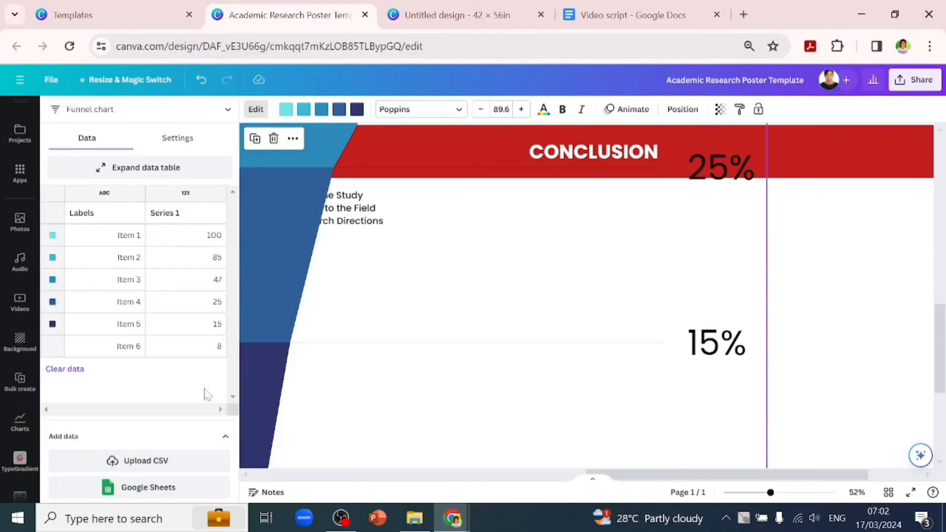
pyautogui.moveTo(188, 225)
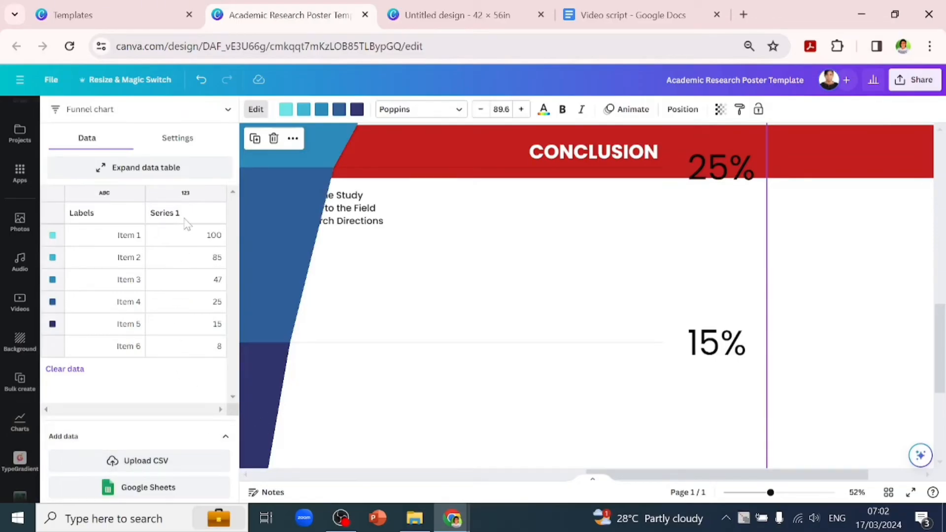
pyautogui.click(145, 167)
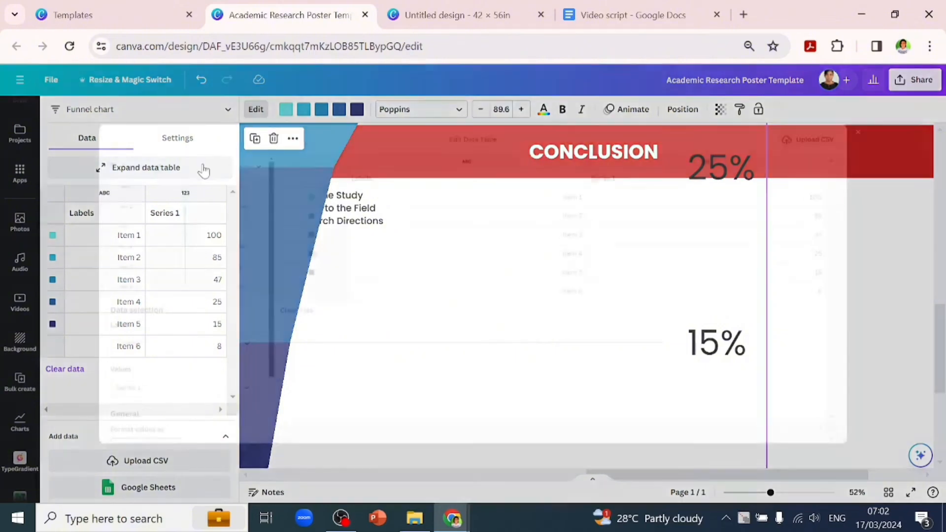
pyautogui.click(146, 168)
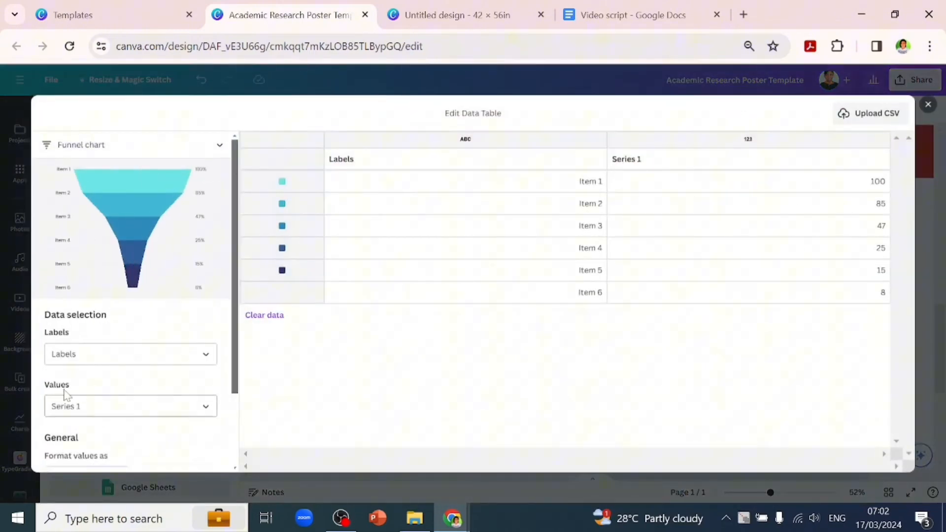
pyautogui.moveTo(123, 376)
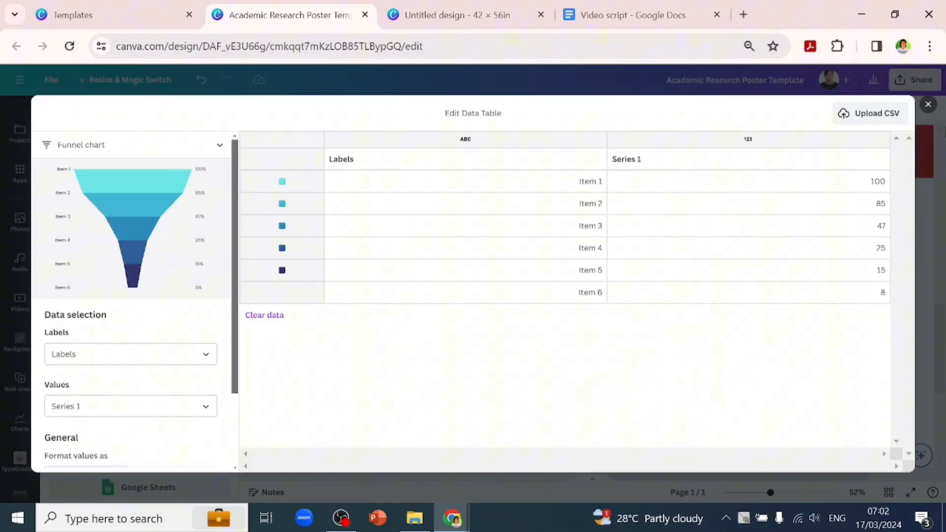
pyautogui.click(928, 104)
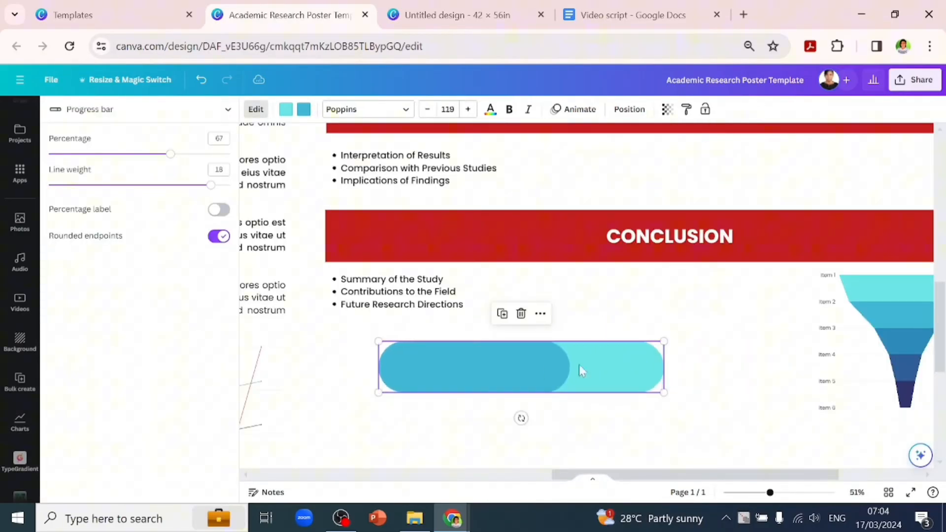
# Add REFERENCES and ACKNOWLEDGMENTS headings with citation, thanks and contact information lines
pyautogui.scroll(-3)
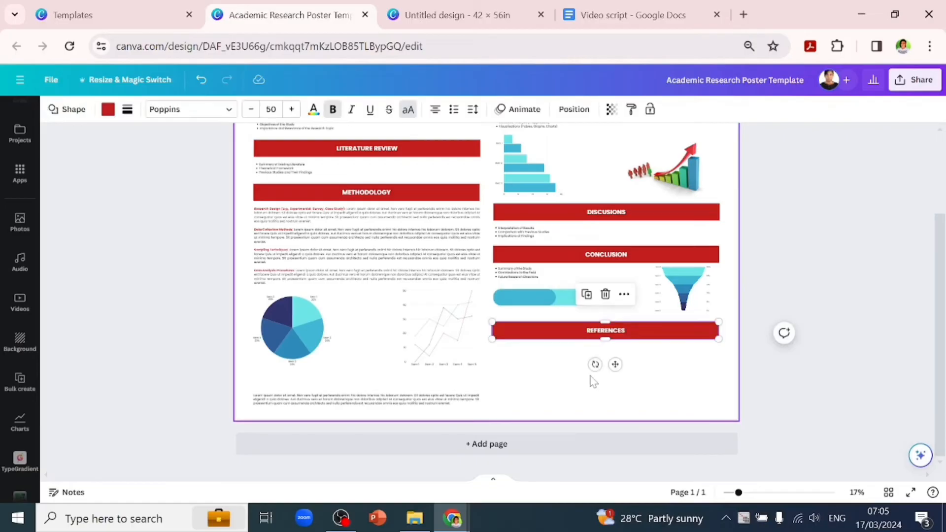
pyautogui.click(365, 400)
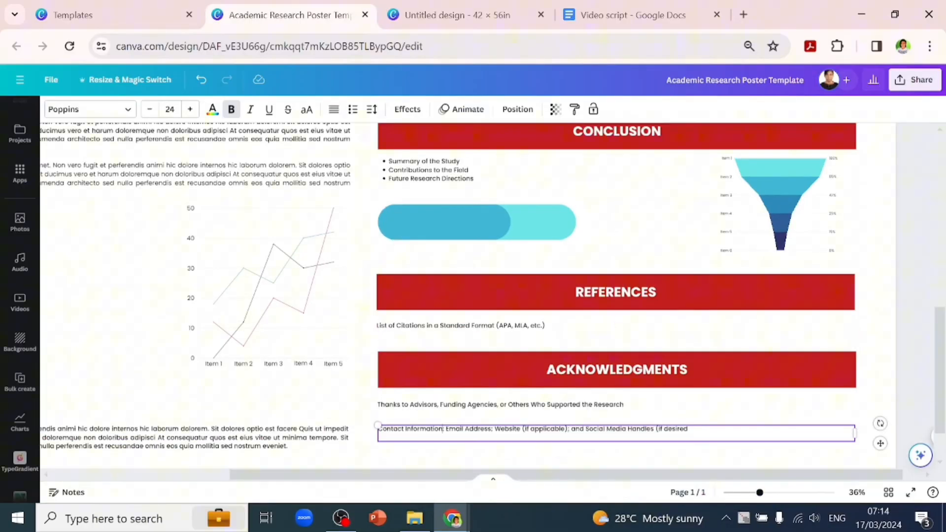
# Colour the words 'Contact Information' with the red document colour
pyautogui.doubleClick(411, 428)
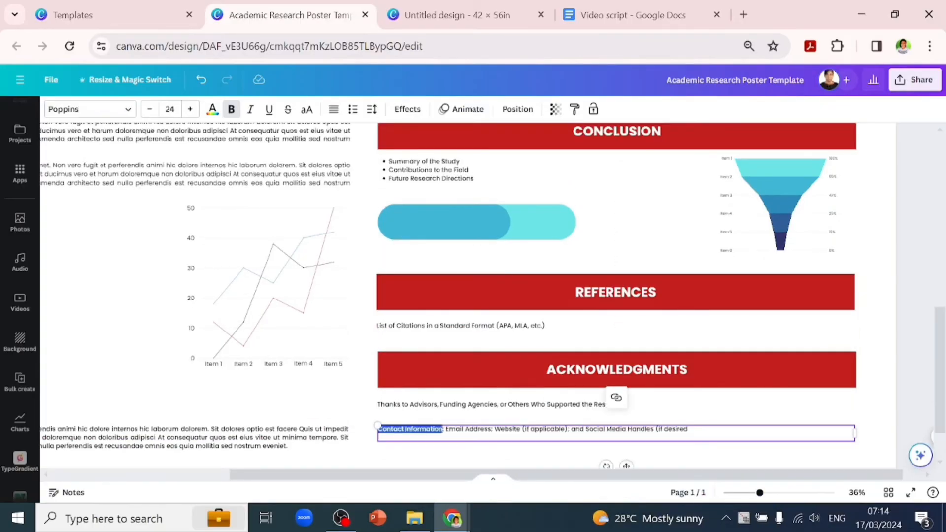
pyautogui.click(212, 109)
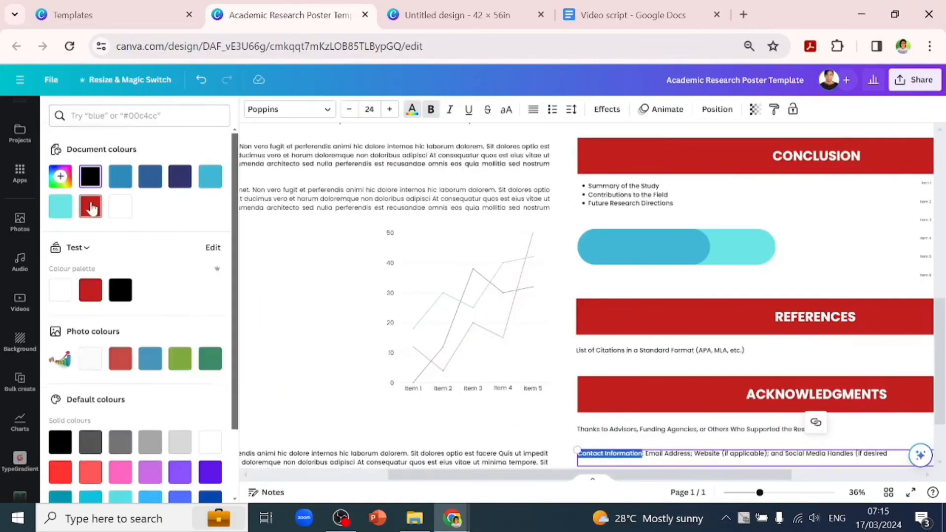
pyautogui.click(90, 206)
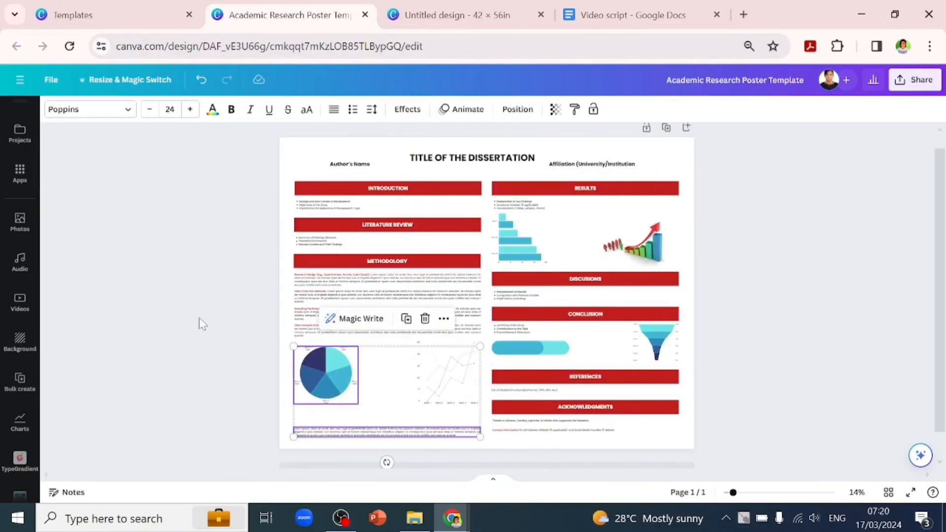
pyautogui.click(517, 109)
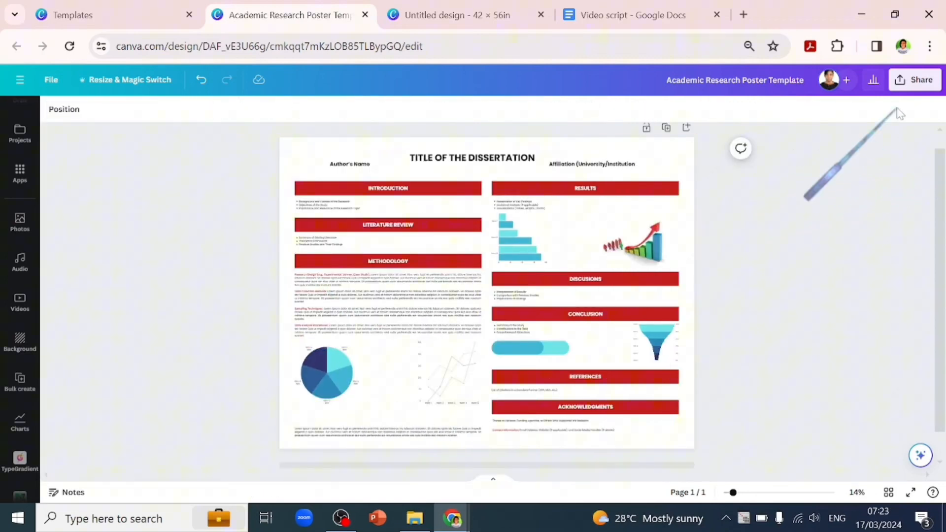
pyautogui.click(915, 80)
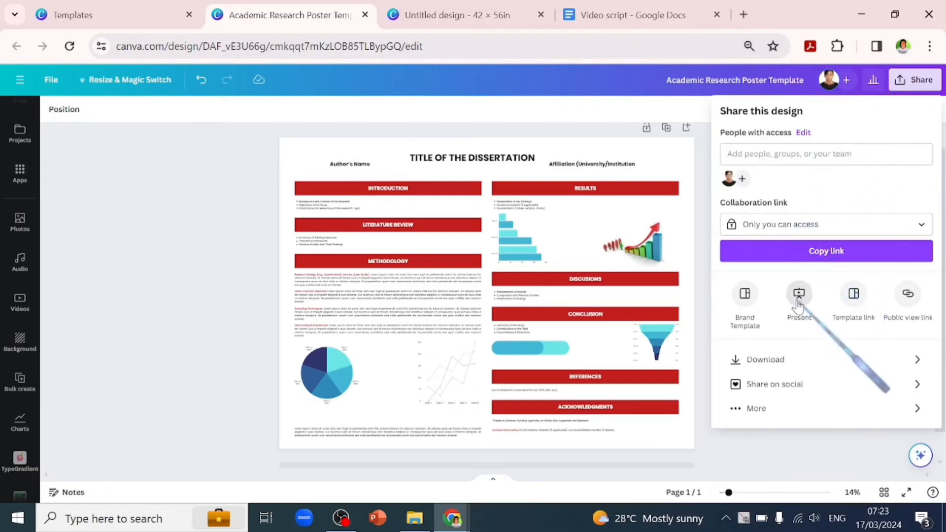
pyautogui.click(798, 296)
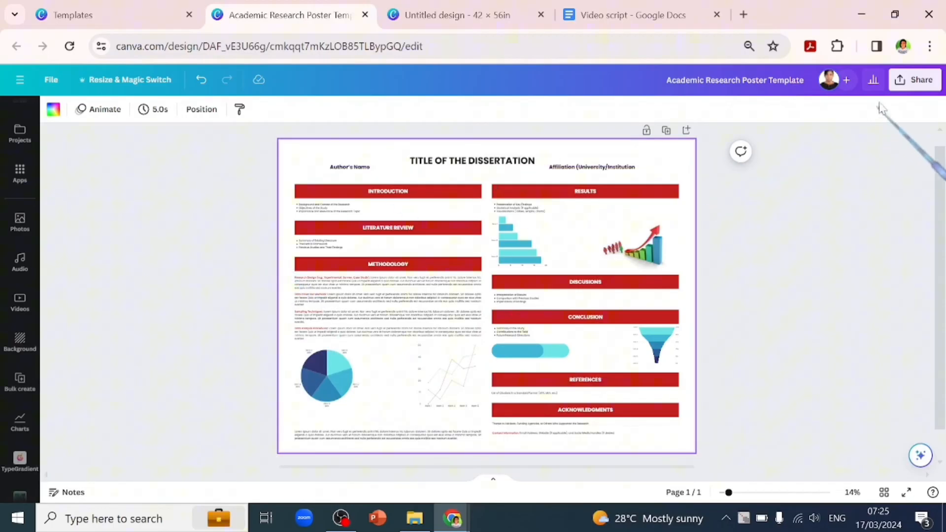
# Download the poster using the PDF Standard file type
pyautogui.click(915, 80)
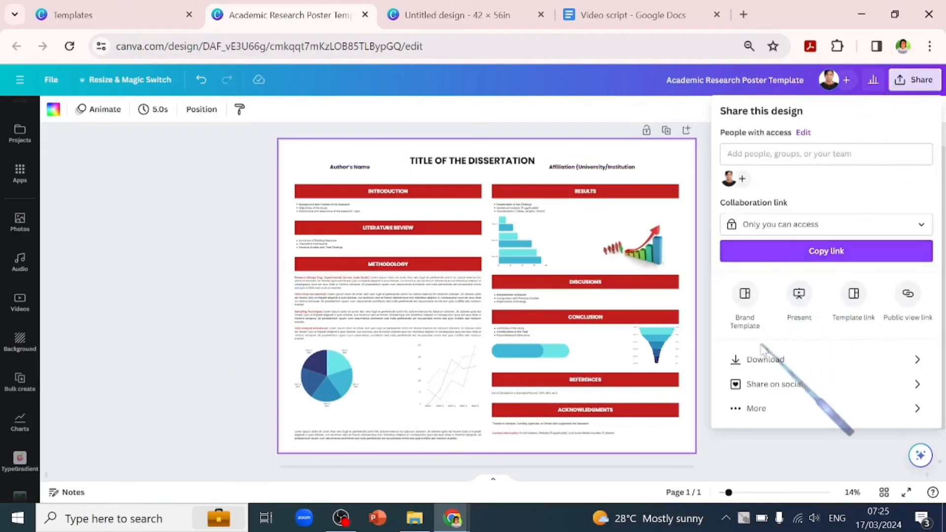
pyautogui.click(764, 359)
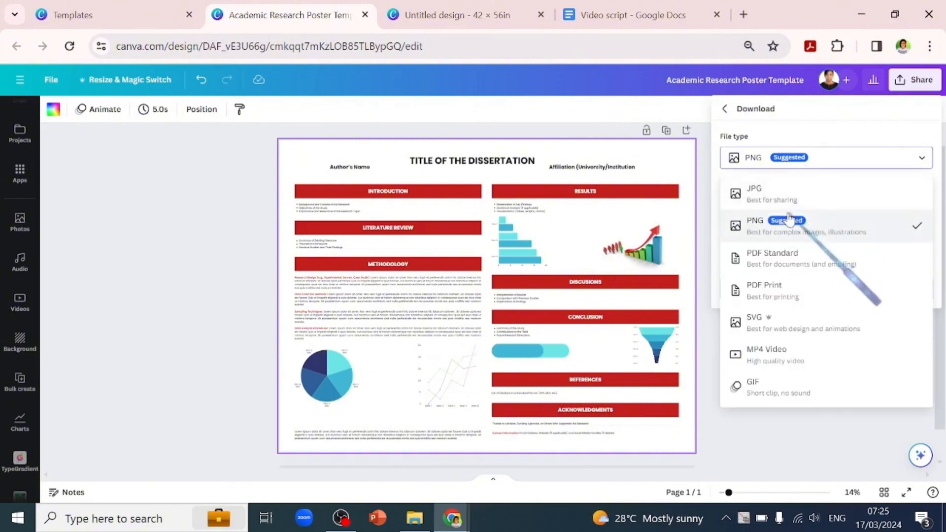
pyautogui.moveTo(774, 285)
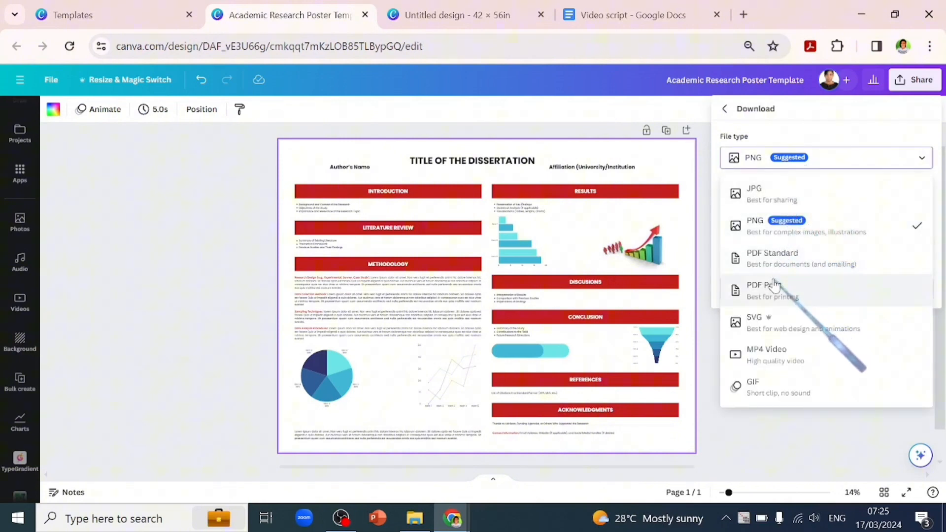
pyautogui.moveTo(774, 320)
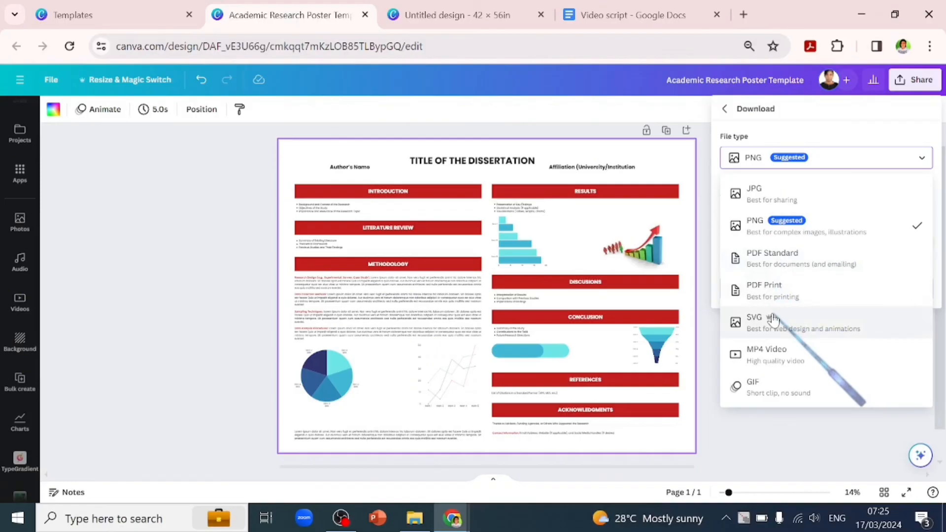
pyautogui.moveTo(774, 296)
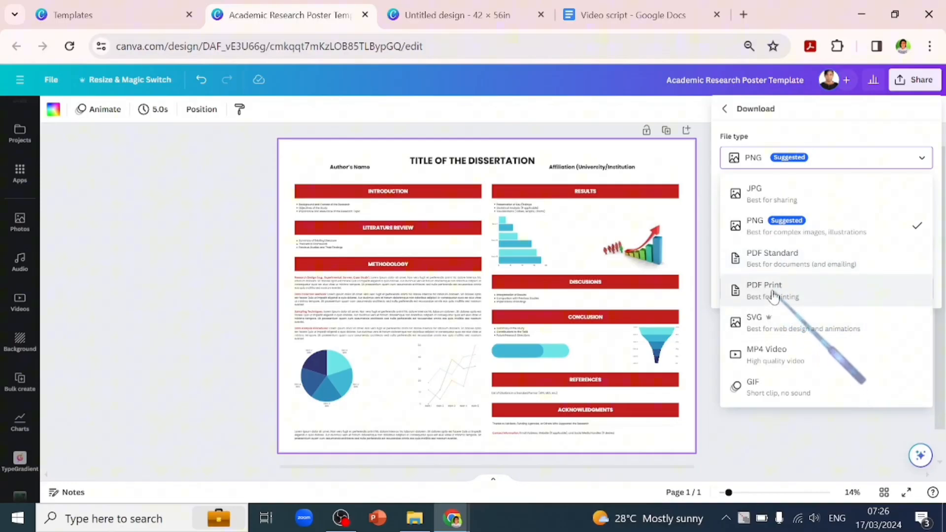
pyautogui.click(772, 258)
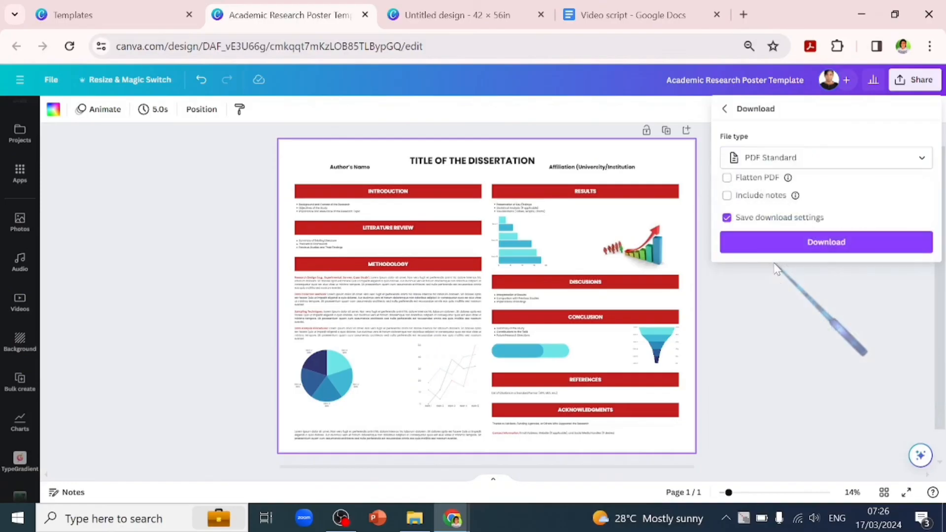
pyautogui.click(825, 242)
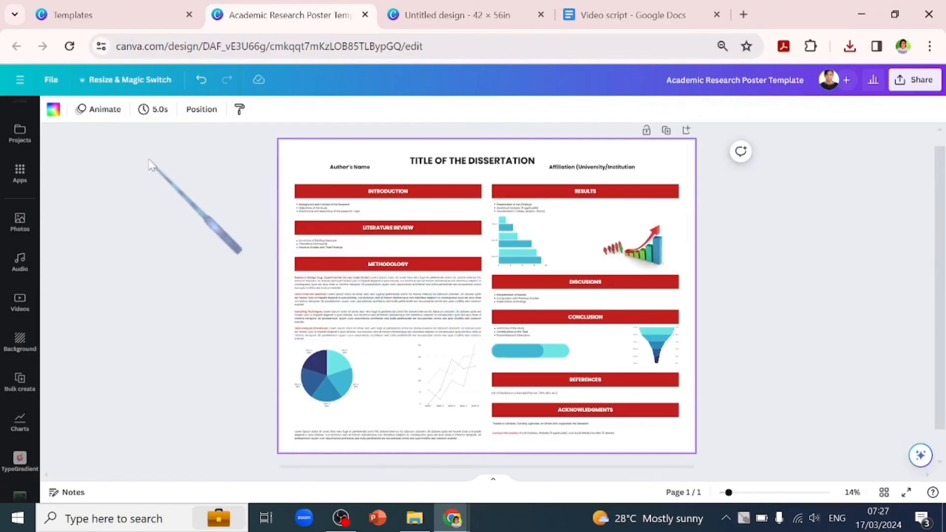
# Create a 42 × 56 inch custom-size copy of the poster
pyautogui.click(127, 80)
pyautogui.write('4')
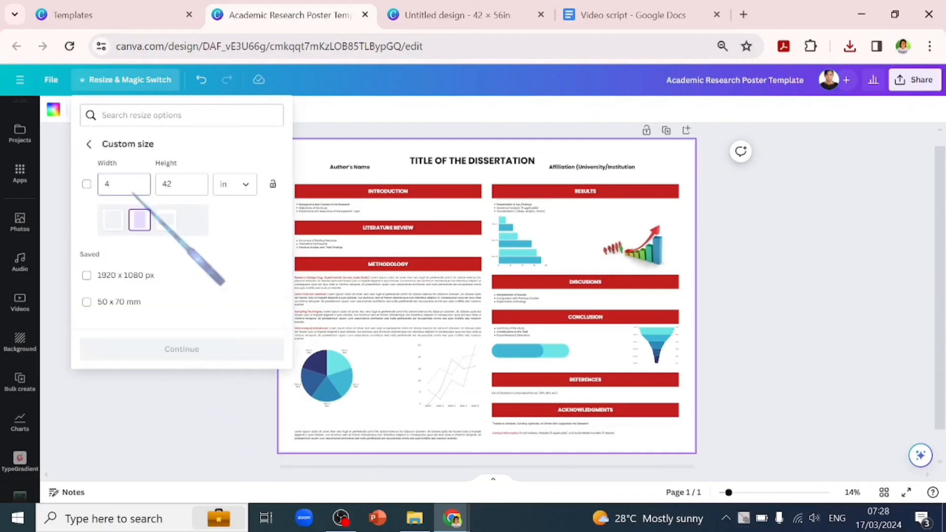
pyautogui.click(87, 184)
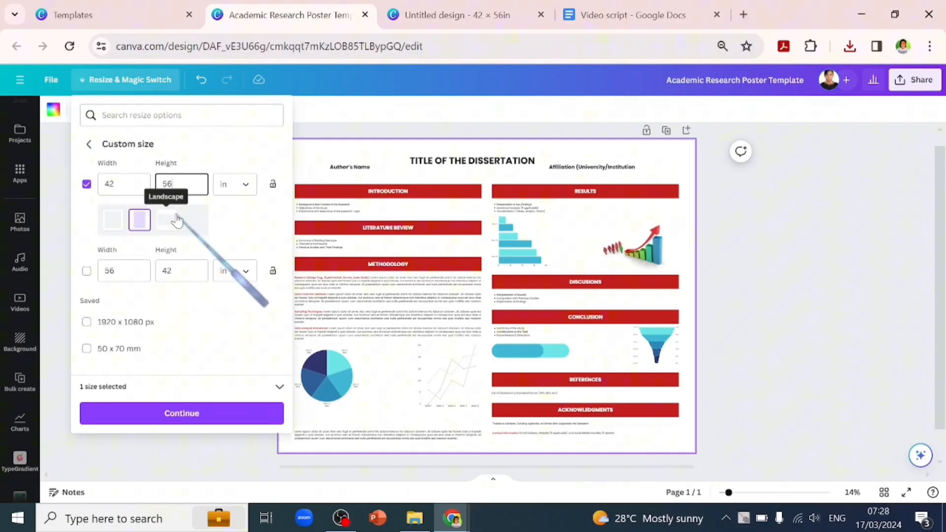
pyautogui.click(182, 414)
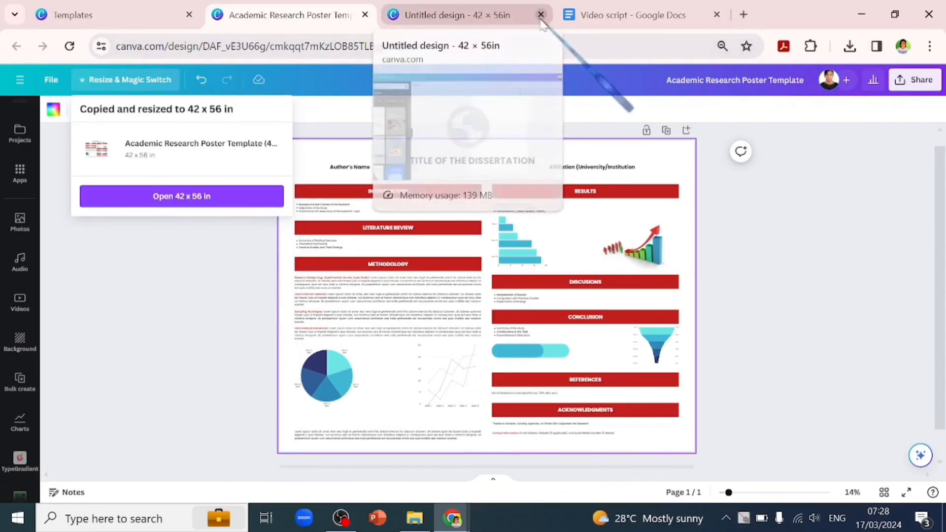
# Close the leftover untitled tab and select the dissertation title on the resized poster
pyautogui.click(181, 197)
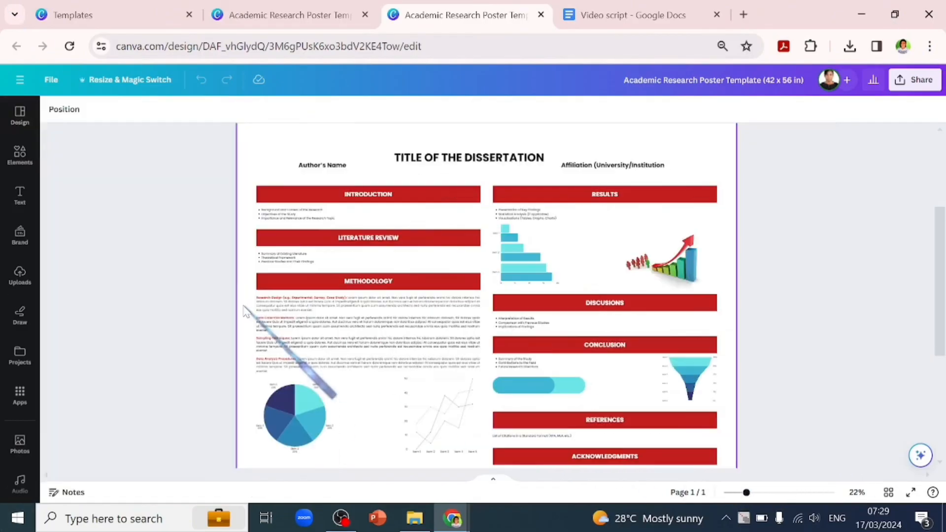
pyautogui.scroll(3)
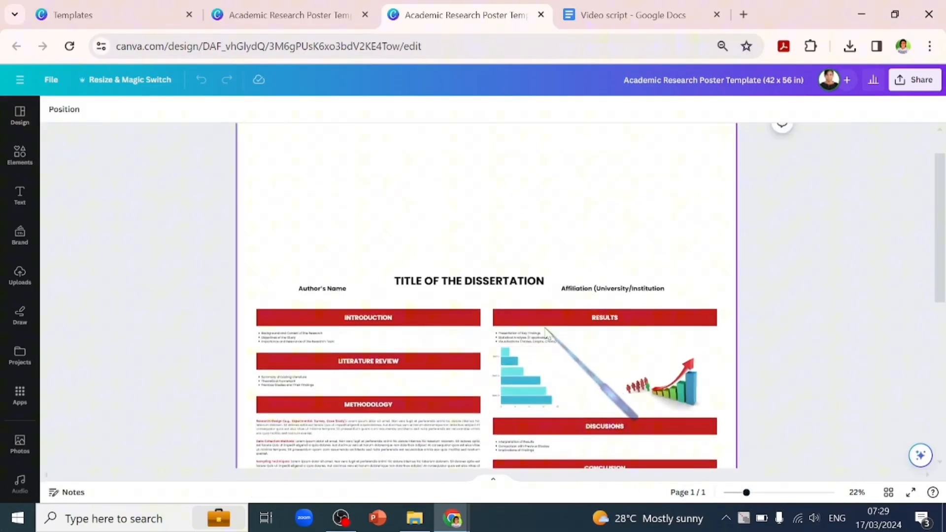
pyautogui.click(469, 280)
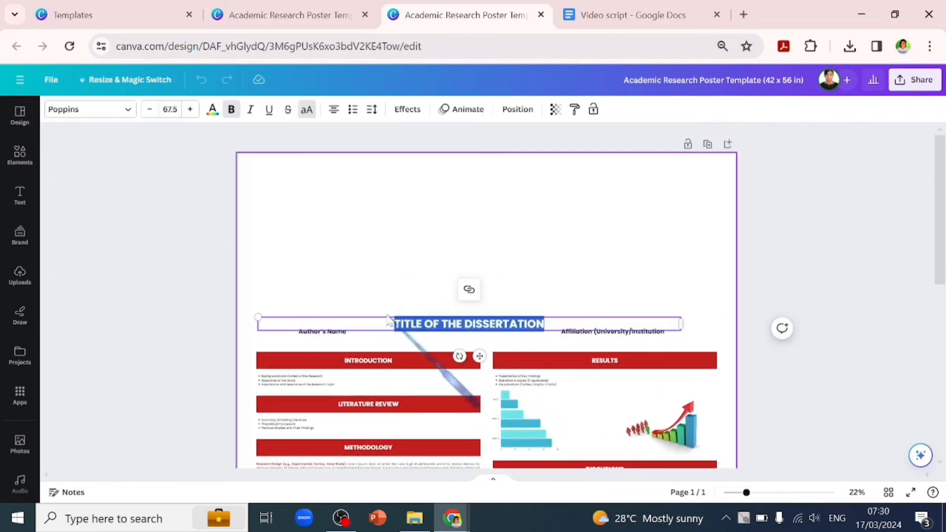